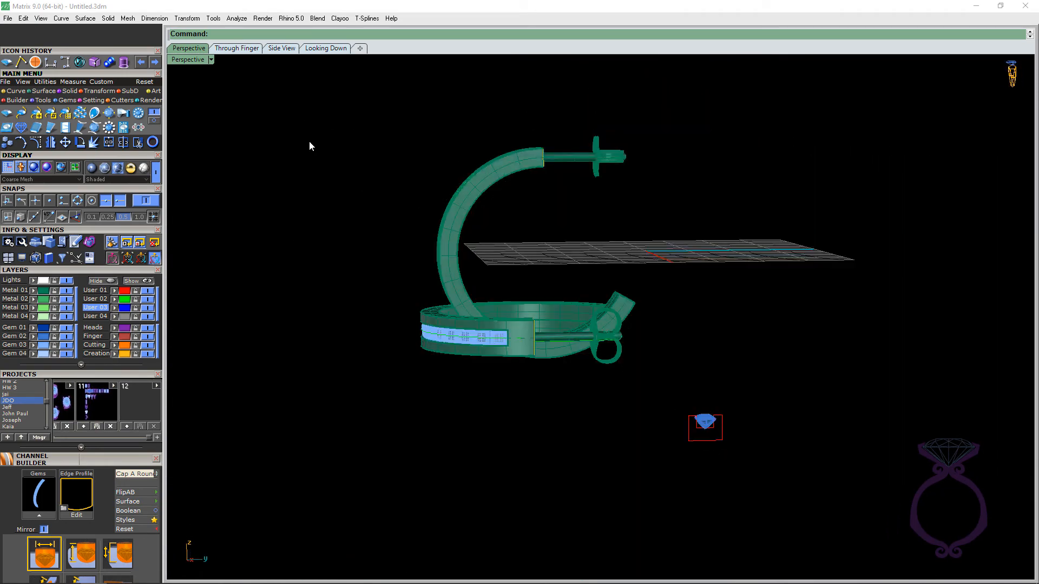
- Switch to the side view and select the princess stone against the channel profile
{"action": "left_click", "coordinate": [281, 48]}
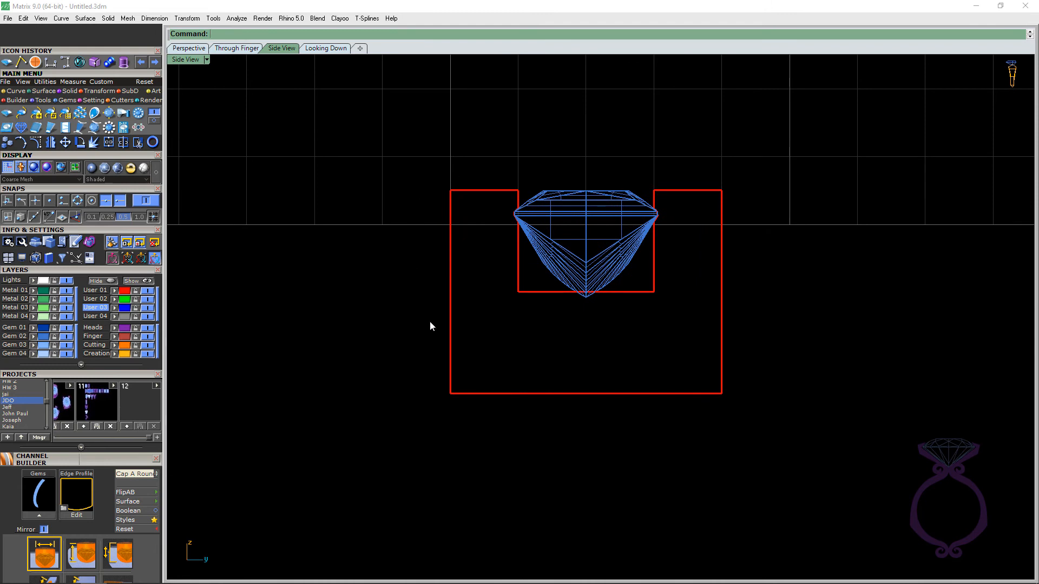
{"action": "mouse_move", "coordinate": [448, 215]}
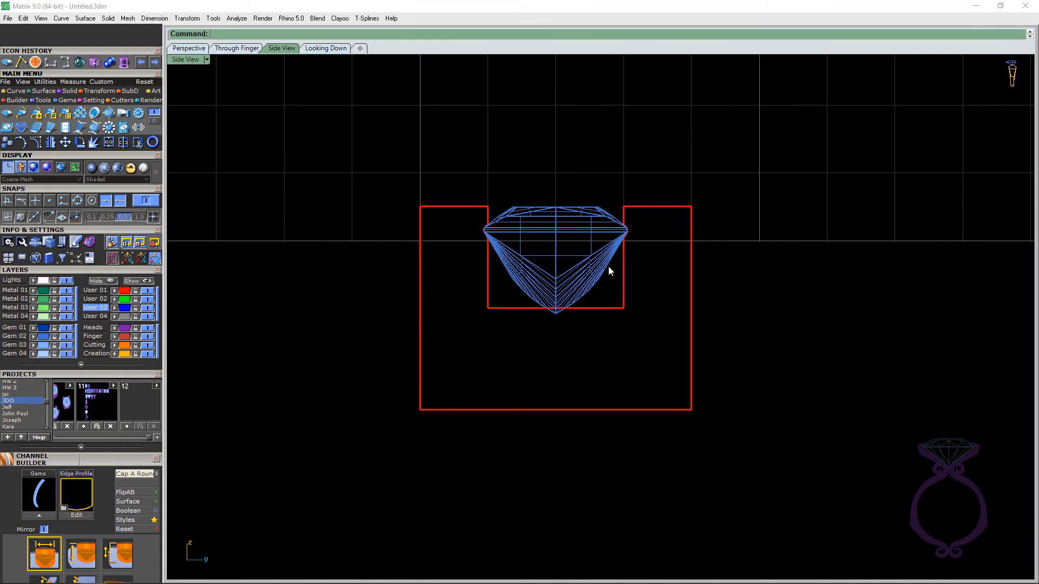
{"action": "left_click", "coordinate": [556, 258]}
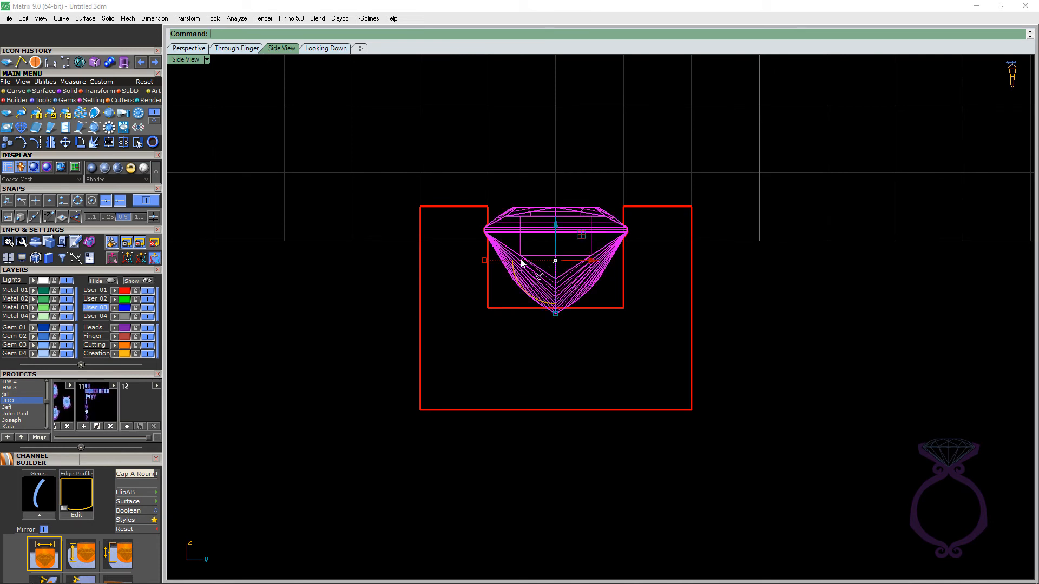
{"action": "mouse_move", "coordinate": [609, 217]}
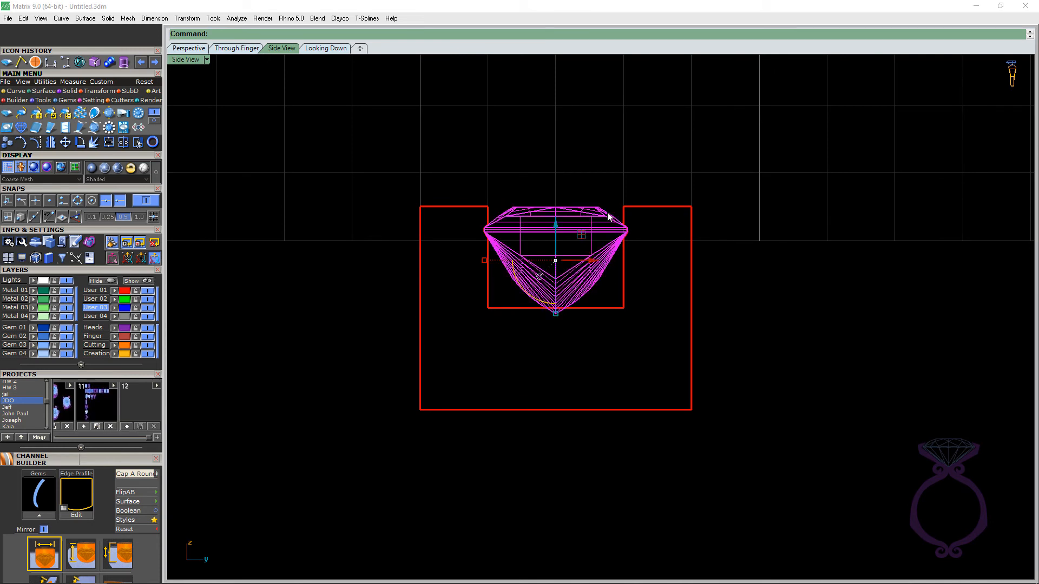
{"action": "mouse_move", "coordinate": [80, 143]}
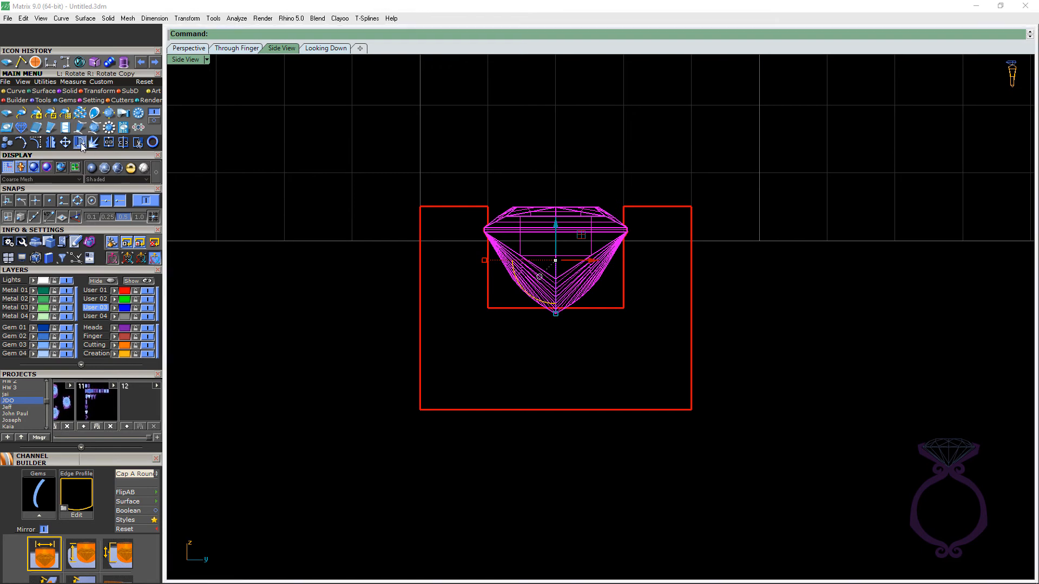
- Tilt the stone with Rotate to test its fit, then reselect it to straighten it into the notches
{"action": "left_click", "coordinate": [81, 142]}
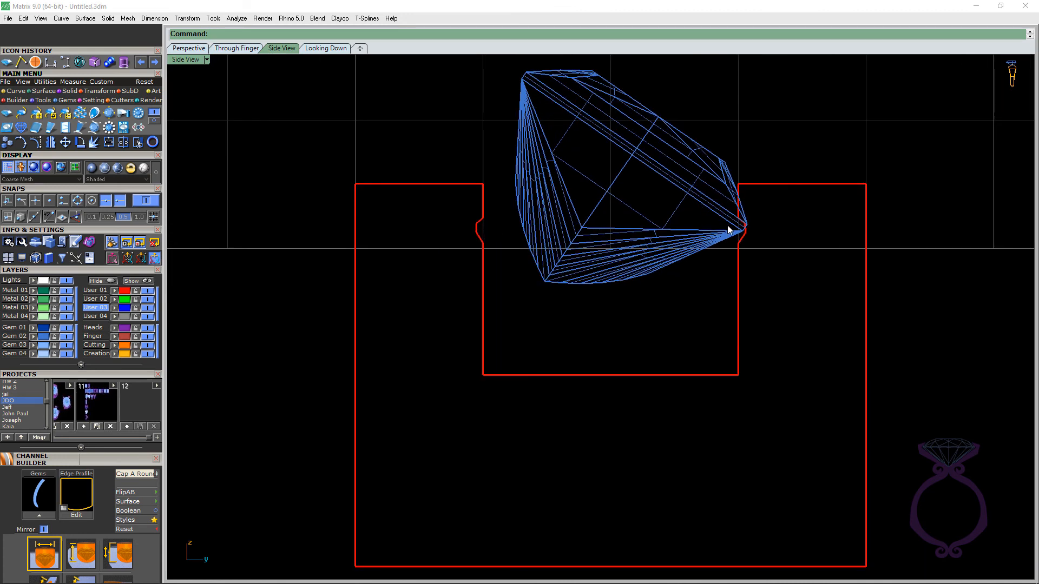
{"action": "mouse_move", "coordinate": [487, 238]}
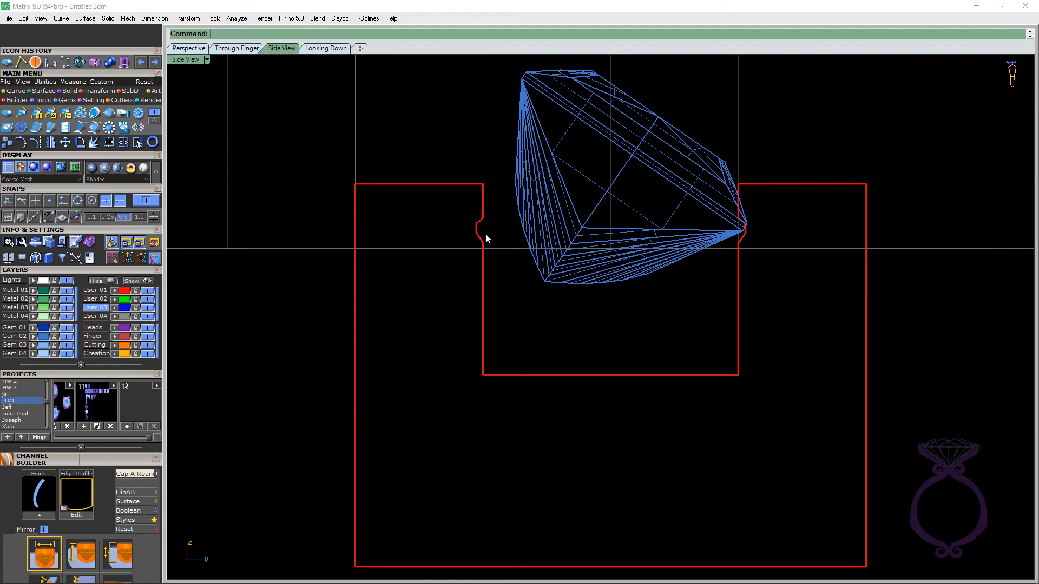
{"action": "mouse_move", "coordinate": [480, 224]}
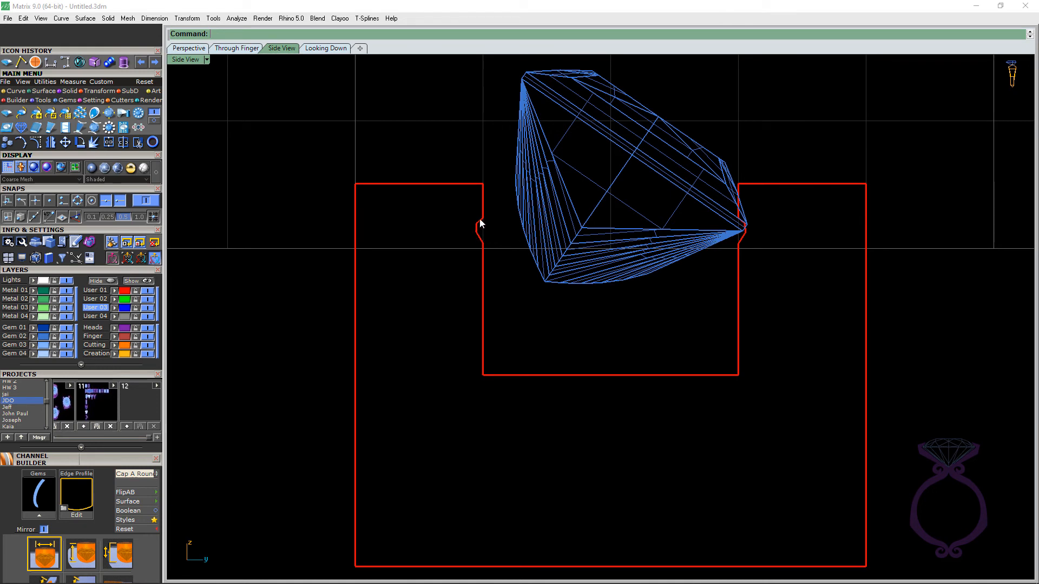
{"action": "mouse_move", "coordinate": [479, 234]}
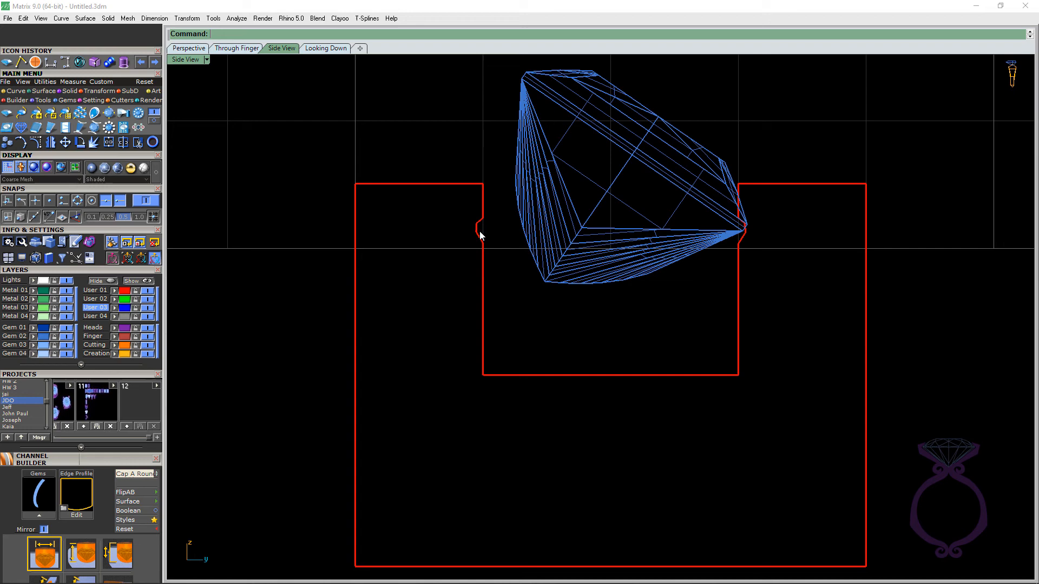
{"action": "left_click", "coordinate": [623, 172]}
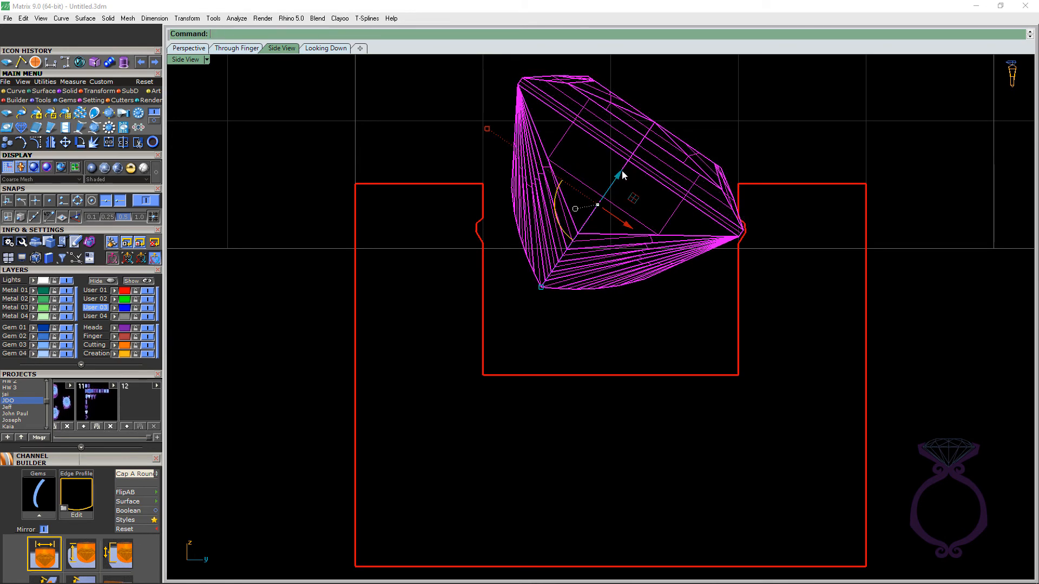
{"action": "mouse_move", "coordinate": [618, 139]}
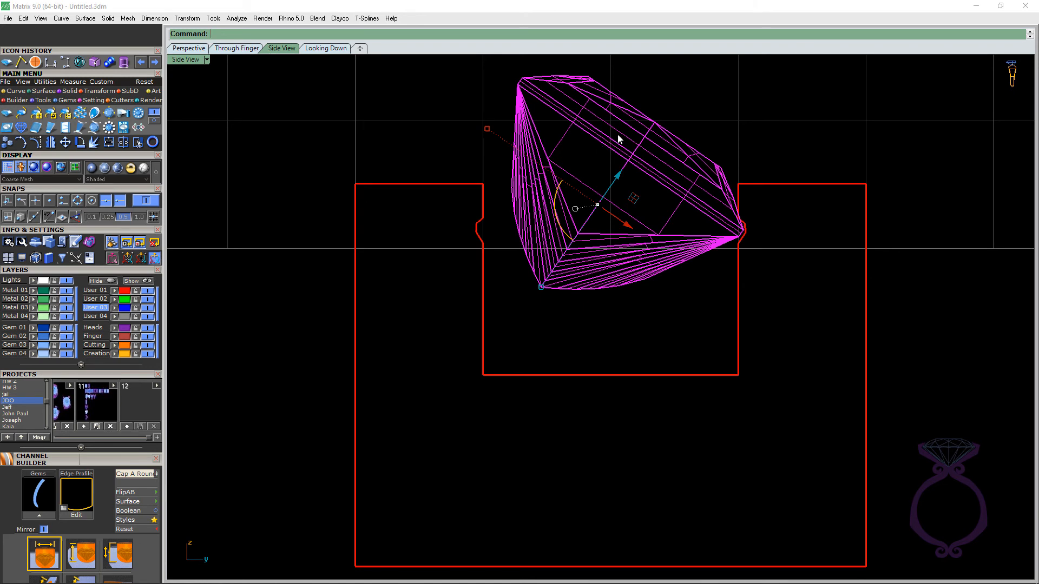
{"action": "mouse_move", "coordinate": [742, 241]}
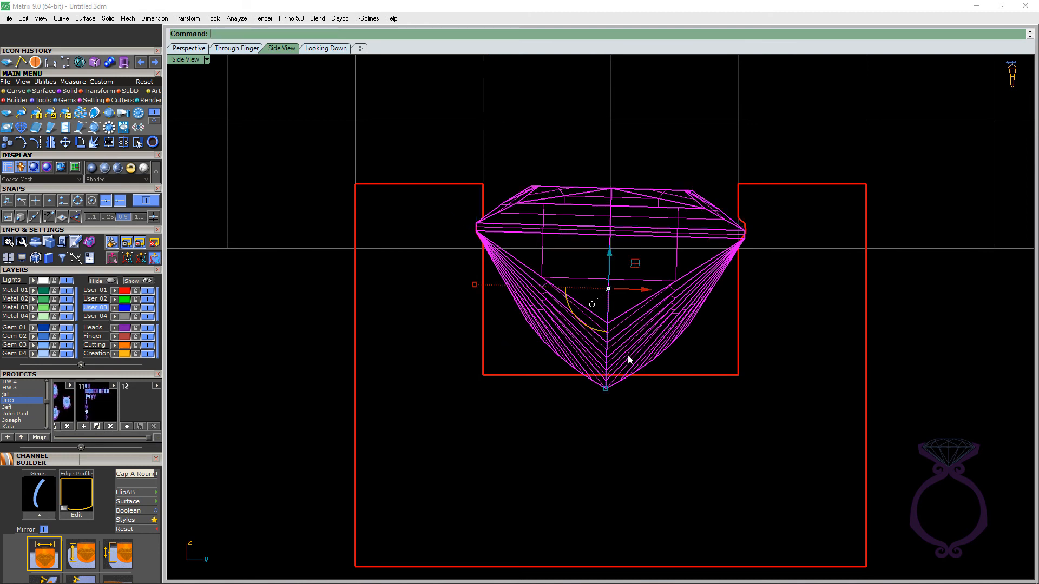
{"action": "mouse_move", "coordinate": [605, 386]}
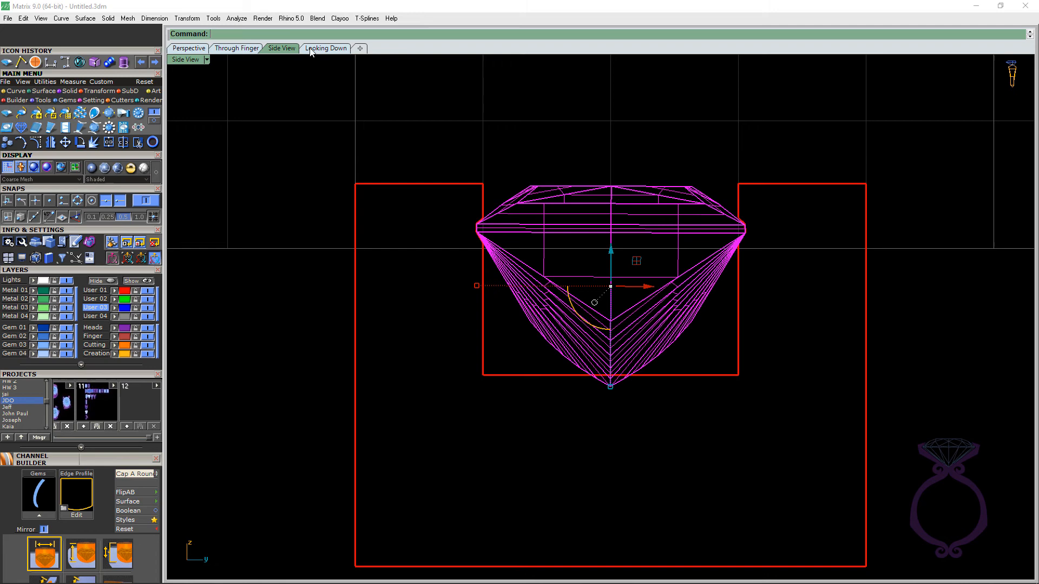
- Check the stone from directly above, then return to perspective on the hoop's stone row
{"action": "left_click", "coordinate": [325, 48]}
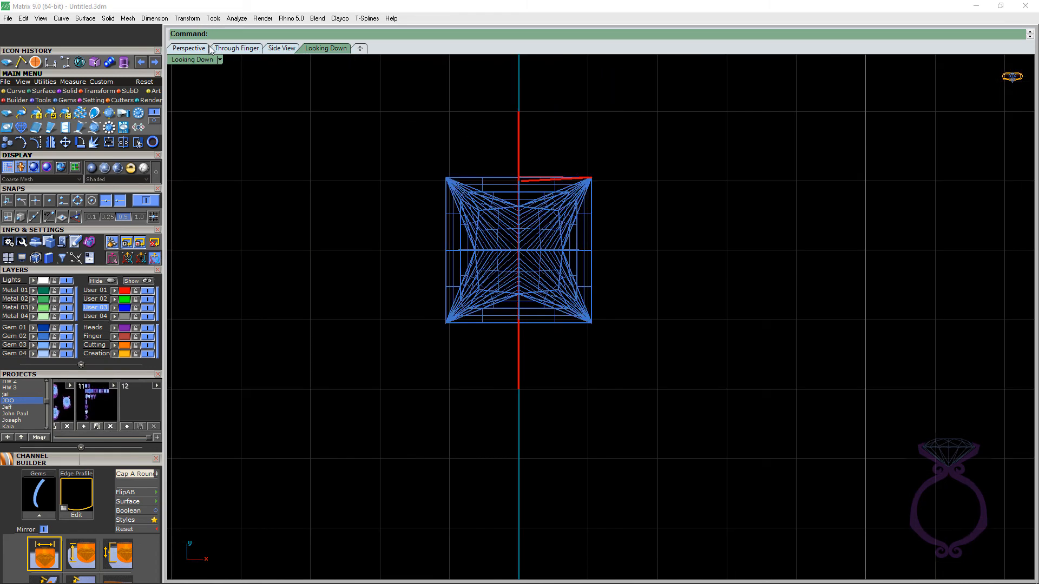
{"action": "left_click", "coordinate": [188, 47]}
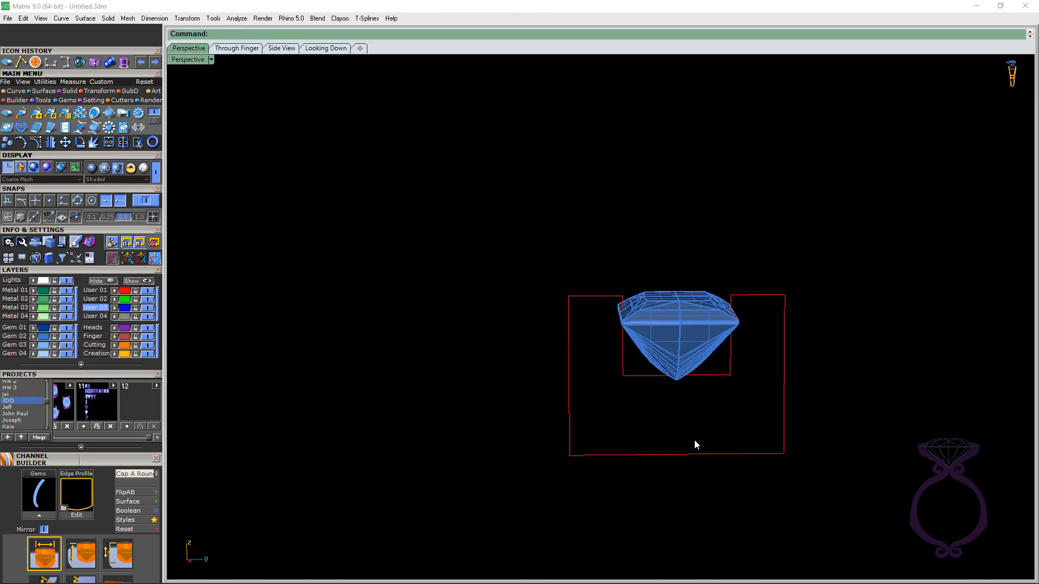
{"action": "mouse_move", "coordinate": [627, 318]}
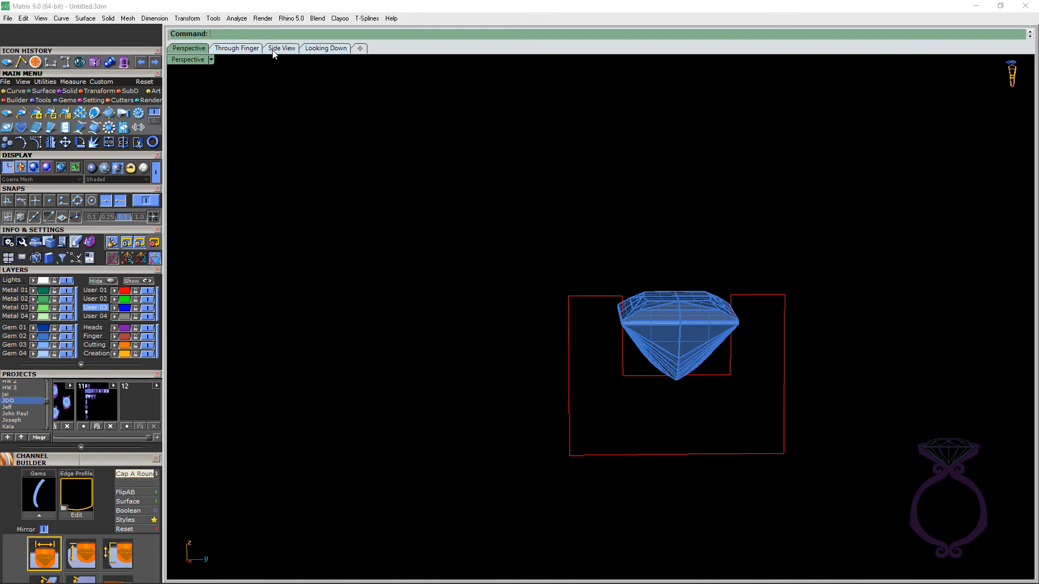
{"action": "mouse_move", "coordinate": [643, 293]}
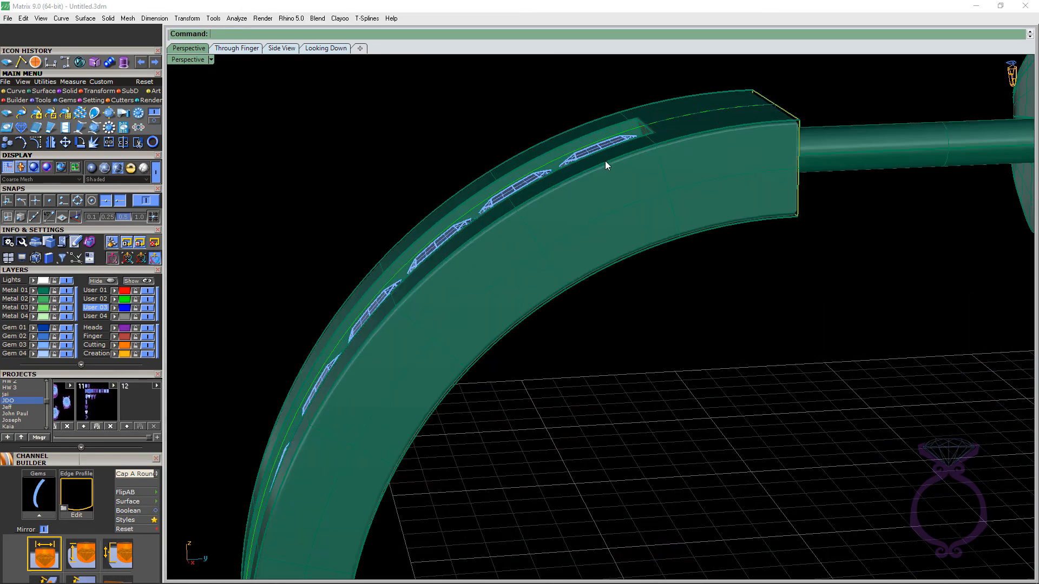
- Start Channel Builder on the selected stones and set the end cap to Square
{"action": "left_click", "coordinate": [563, 159]}
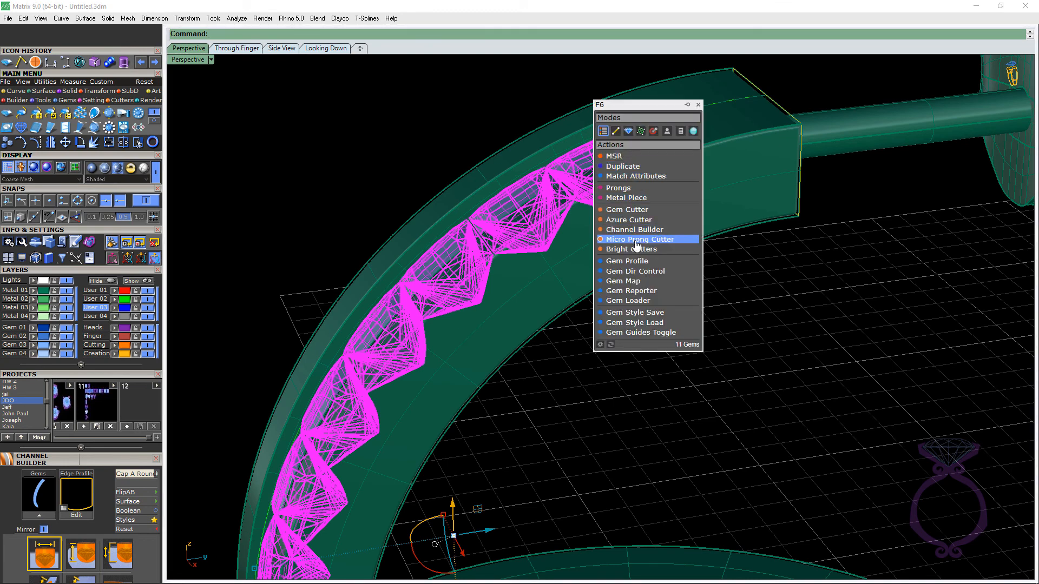
{"action": "mouse_move", "coordinate": [641, 229]}
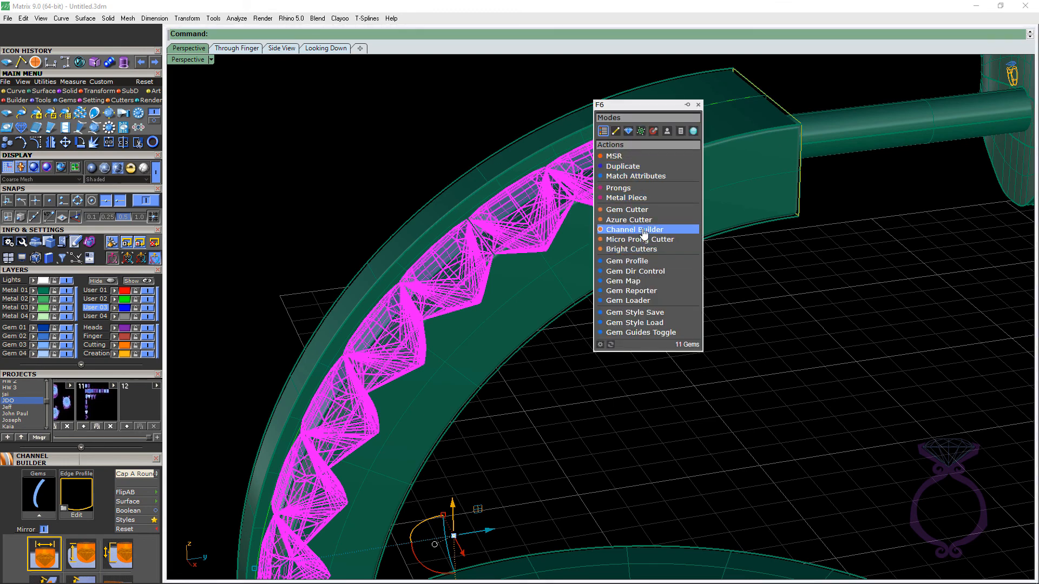
{"action": "left_click", "coordinate": [640, 230]}
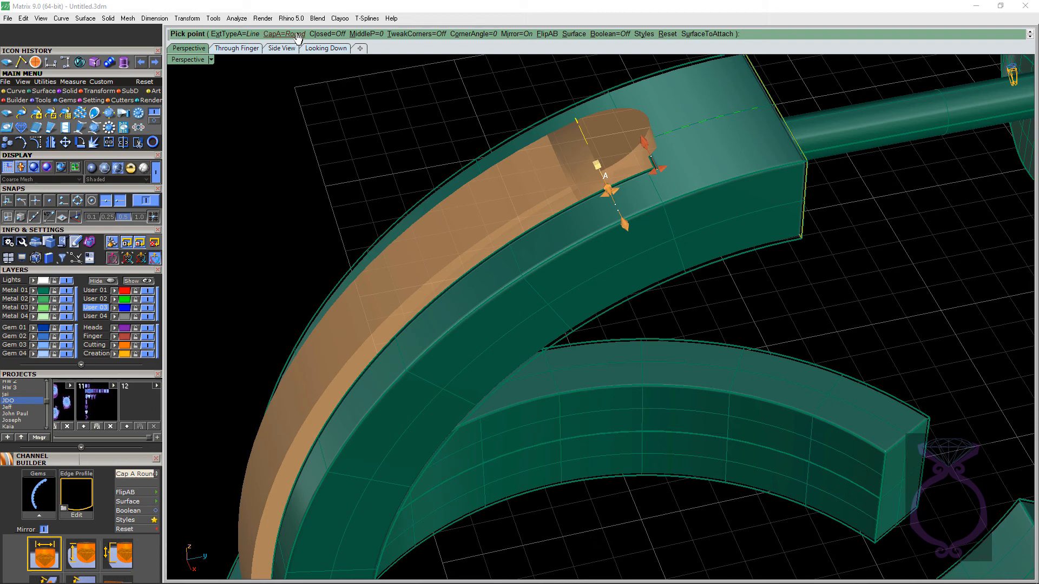
{"action": "left_click", "coordinate": [281, 34]}
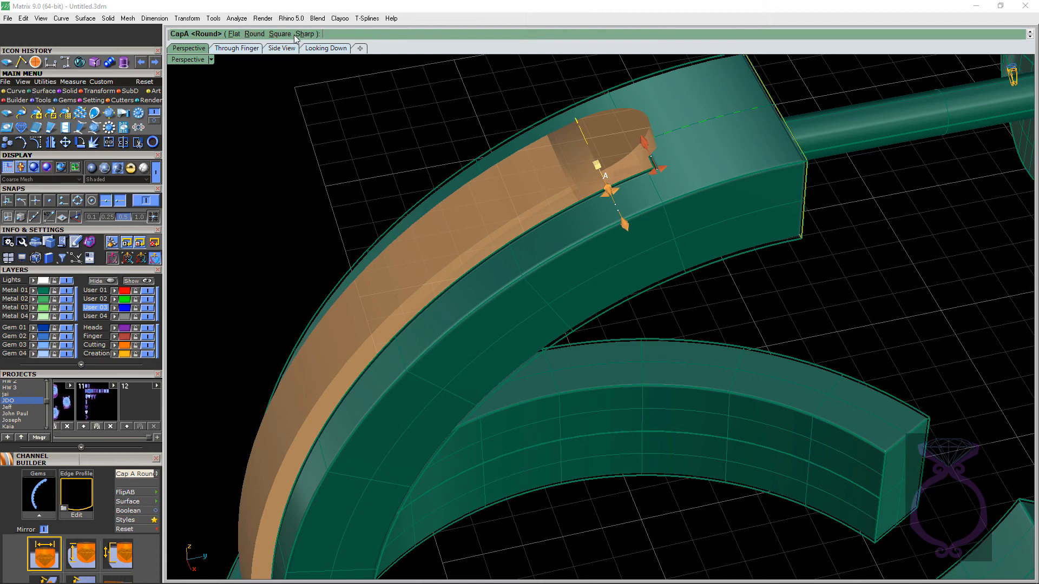
{"action": "left_click", "coordinate": [279, 34]}
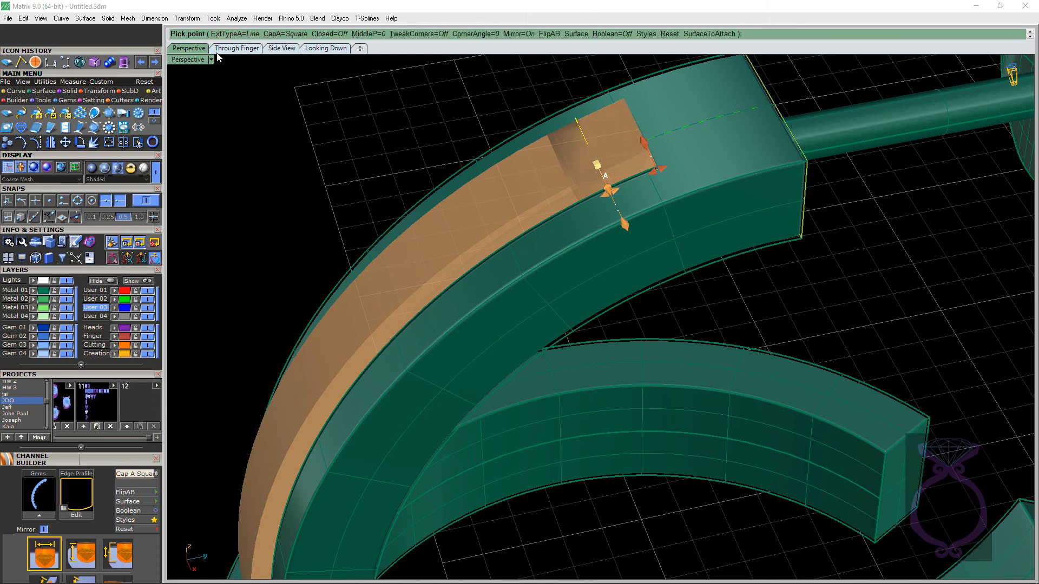
- Inspect the square-capped channel from the side and return to perspective for the Edge Profile edit
{"action": "left_click", "coordinate": [281, 48]}
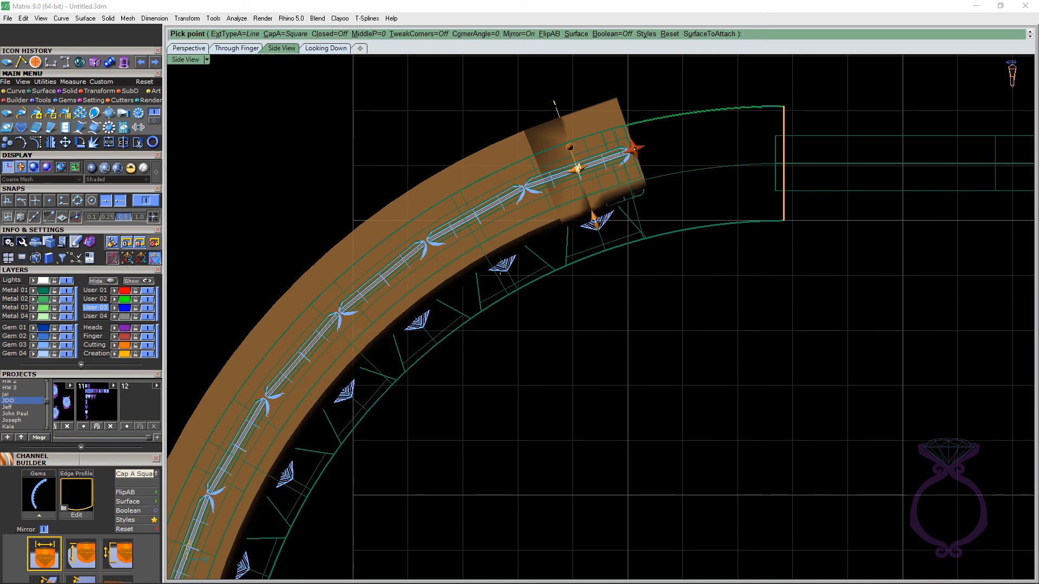
{"action": "mouse_move", "coordinate": [265, 81]}
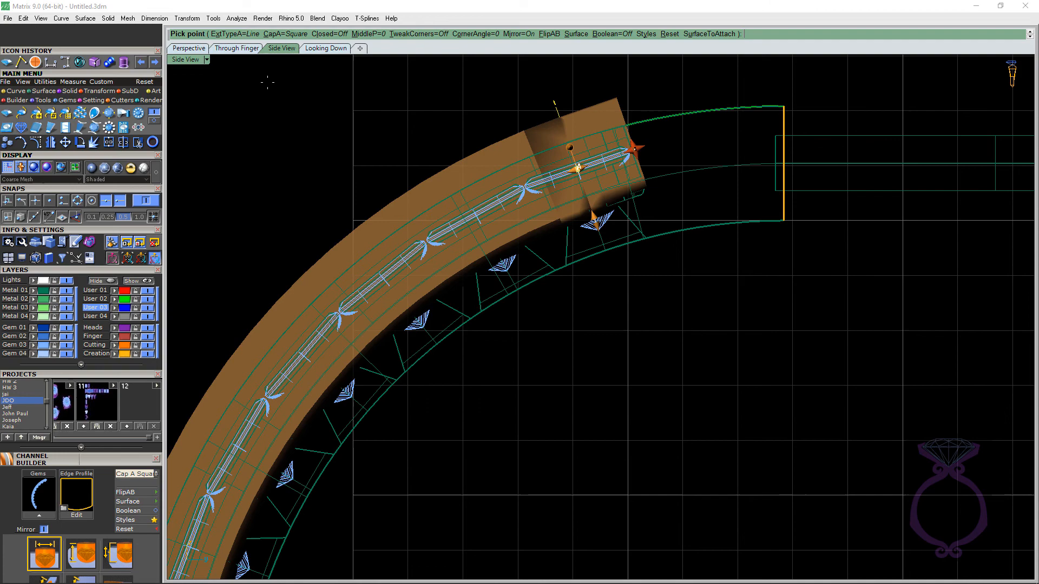
{"action": "left_click", "coordinate": [187, 48]}
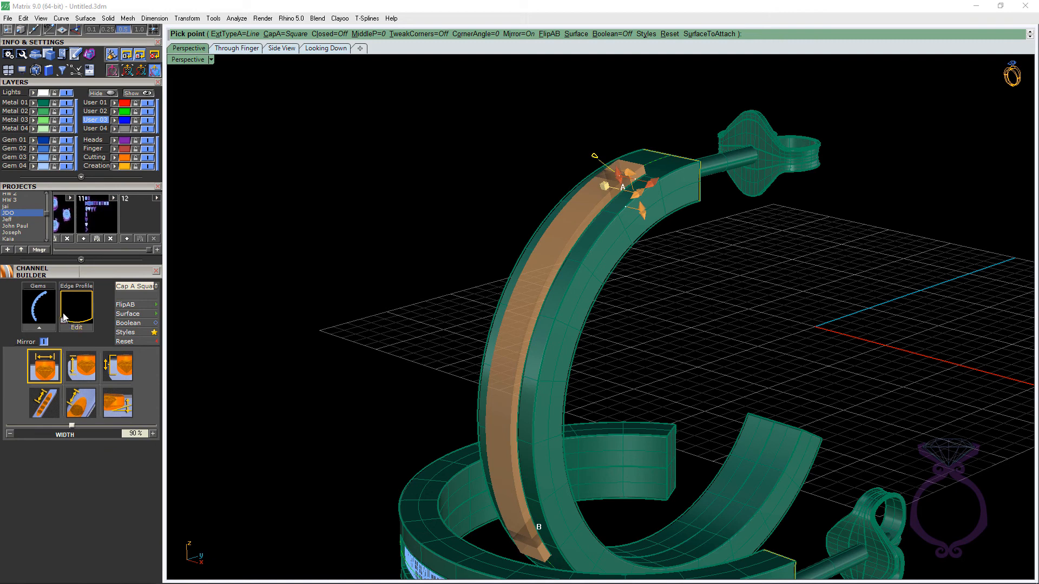
{"action": "mouse_move", "coordinate": [79, 328]}
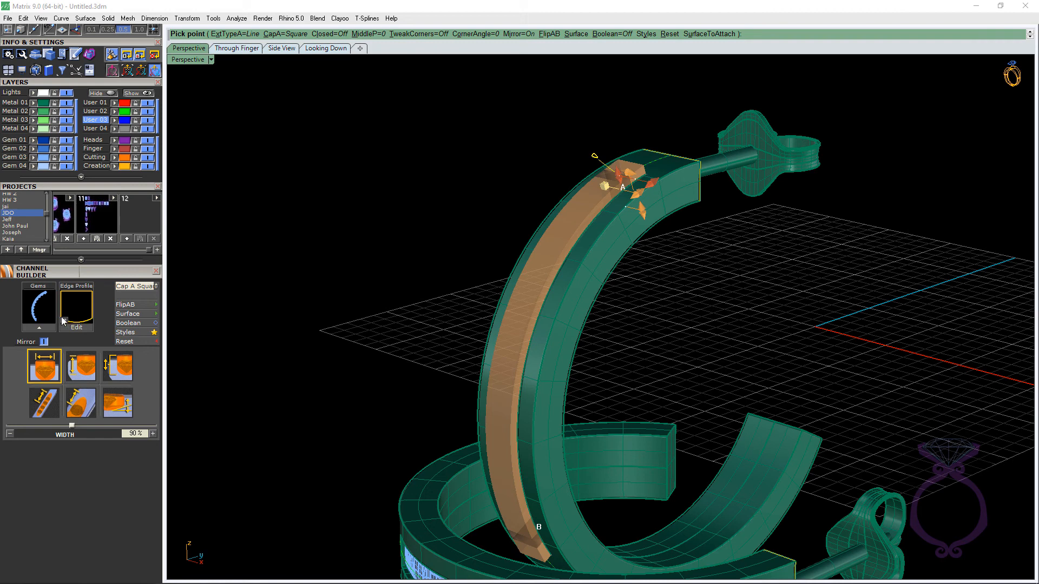
{"action": "mouse_move", "coordinate": [86, 321]}
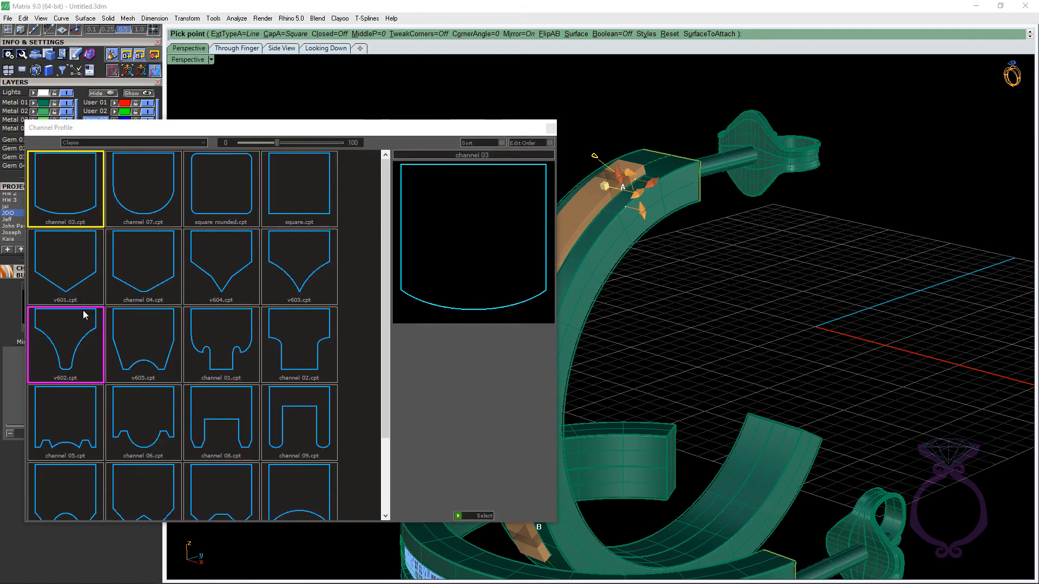
- Apply the square rounded.cpt profile to the channel and close the profile library
{"action": "left_click", "coordinate": [221, 187]}
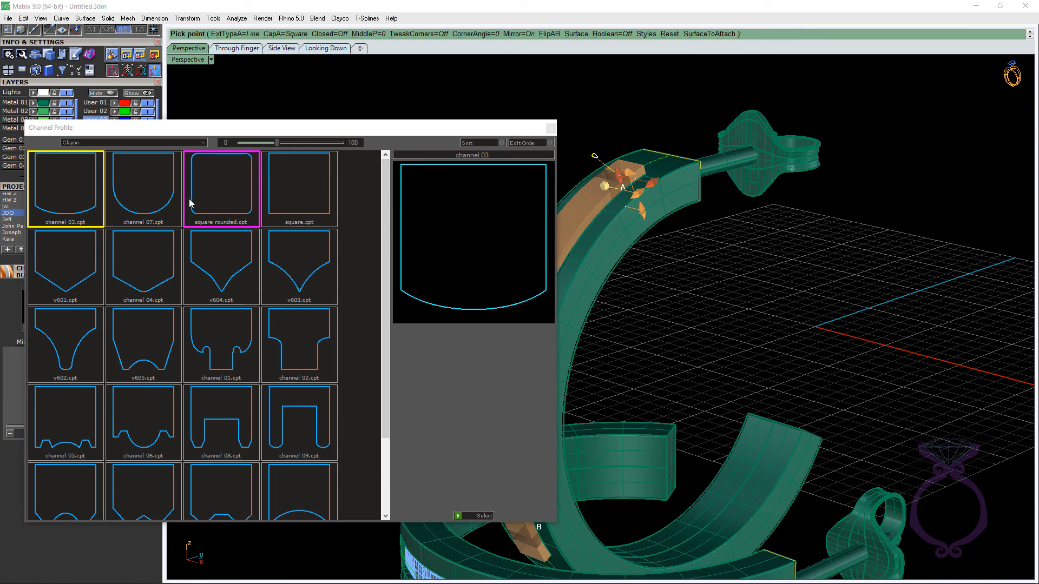
{"action": "mouse_move", "coordinate": [241, 207]}
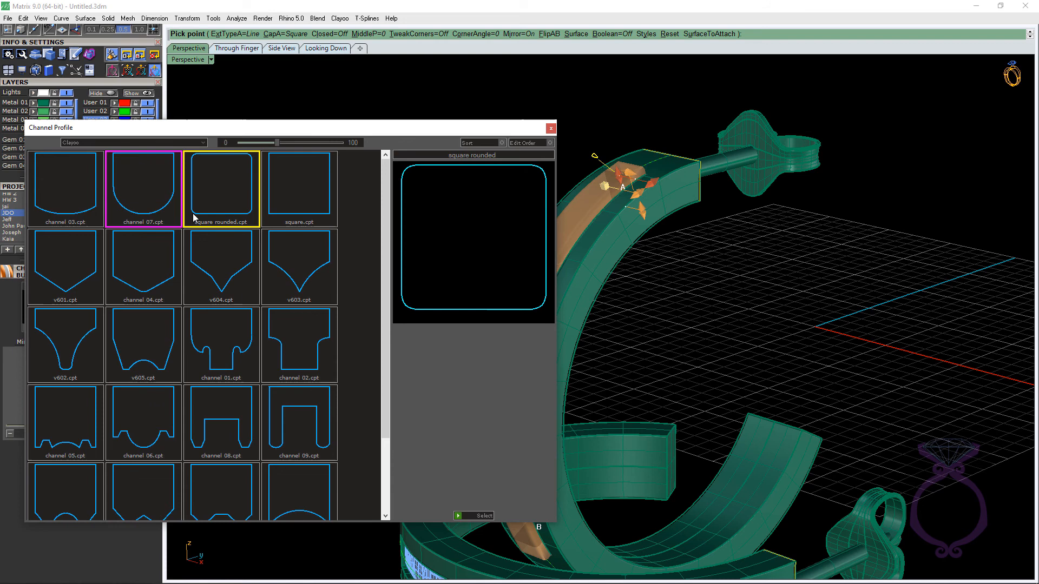
{"action": "left_click", "coordinate": [220, 188]}
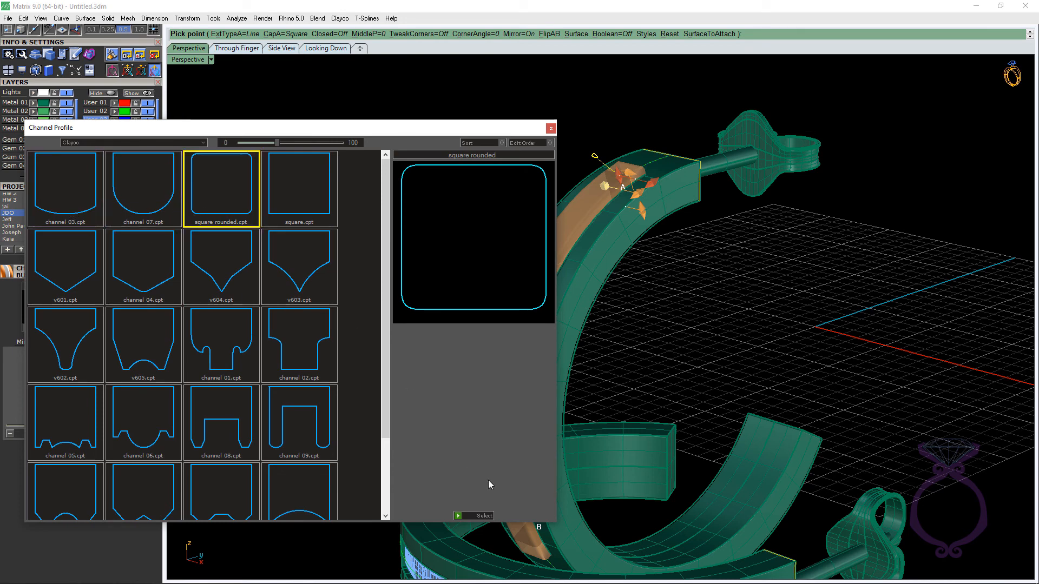
{"action": "left_click", "coordinate": [64, 188]}
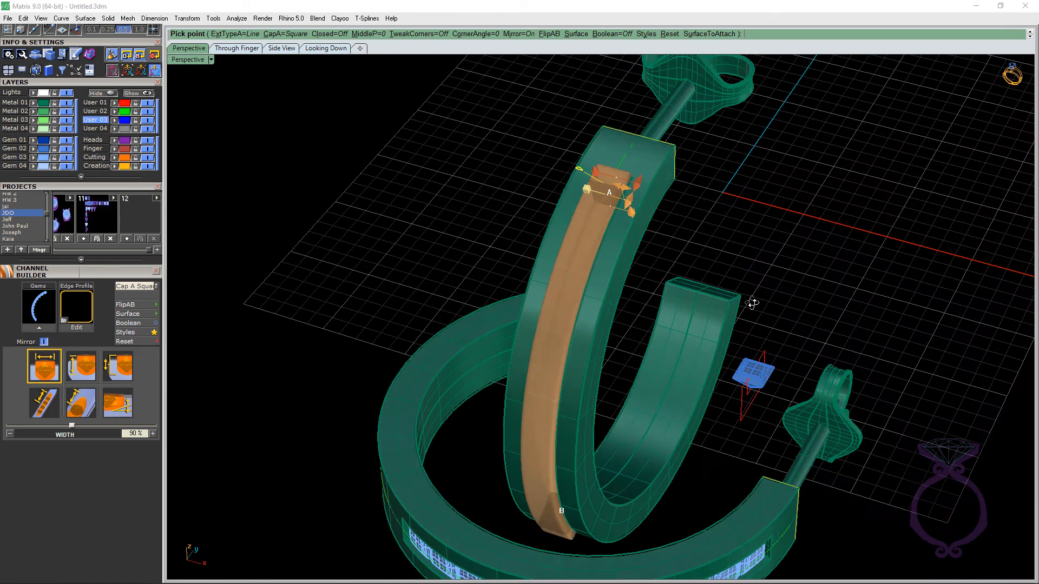
- Narrow the channel width to 70% and accept, cutting it into the hoop's front face
{"action": "scroll", "scroll_direction": "up", "scroll_amount": 3}
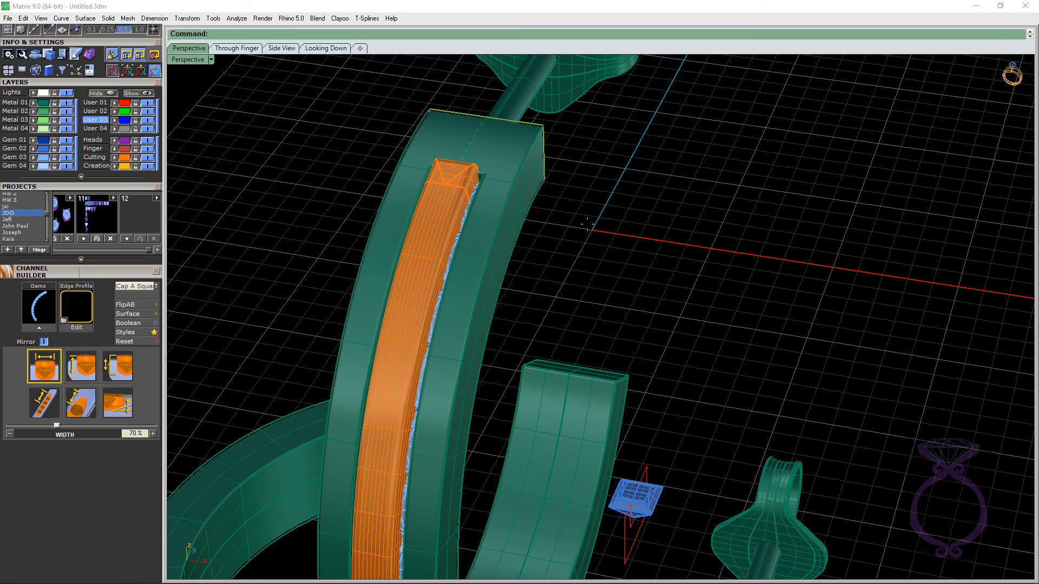
{"action": "left_click", "coordinate": [434, 213]}
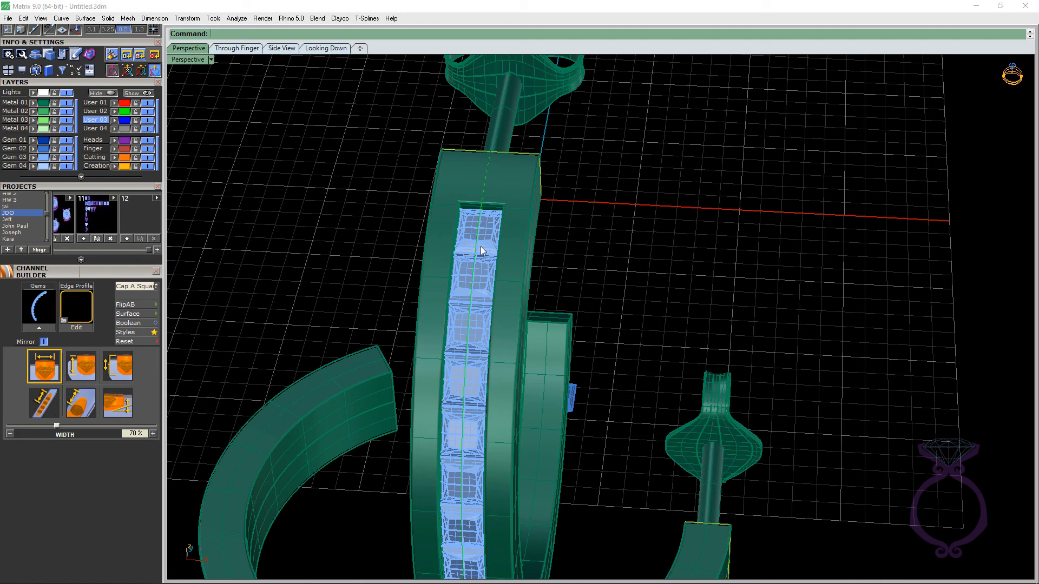
{"action": "mouse_move", "coordinate": [508, 253]}
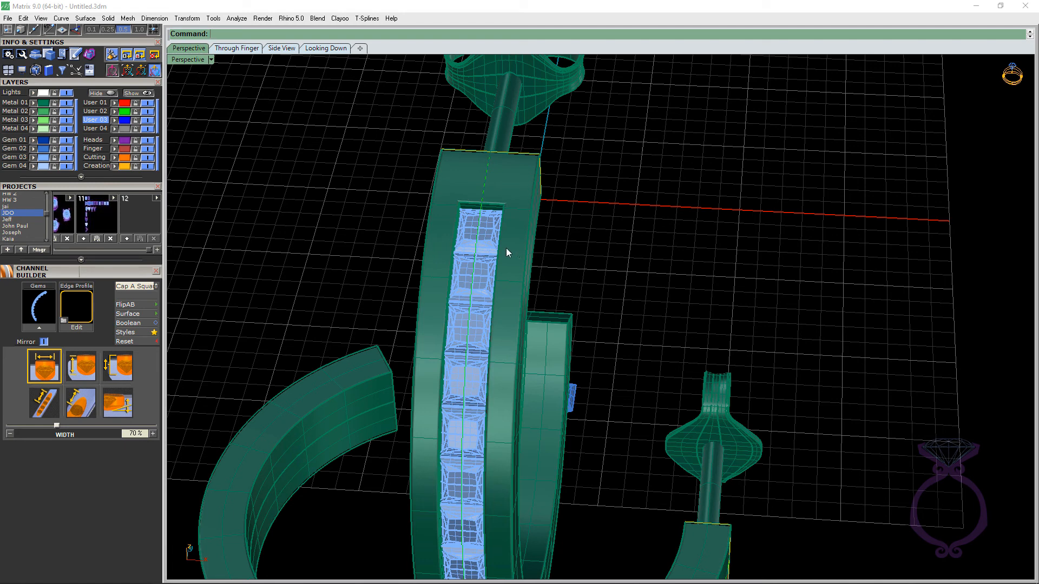
{"action": "mouse_move", "coordinate": [237, 56]}
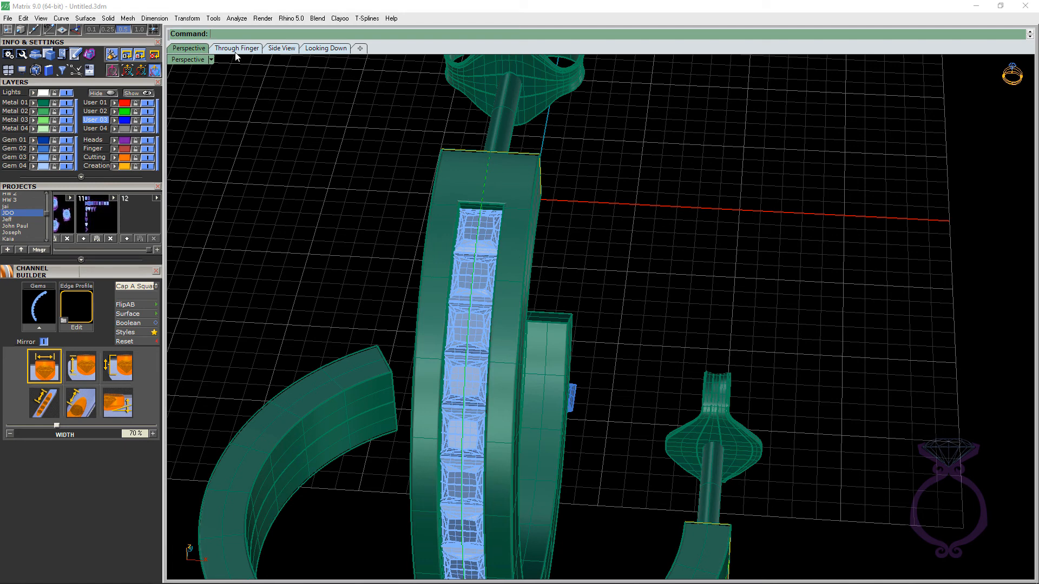
{"action": "left_click", "coordinate": [236, 47]}
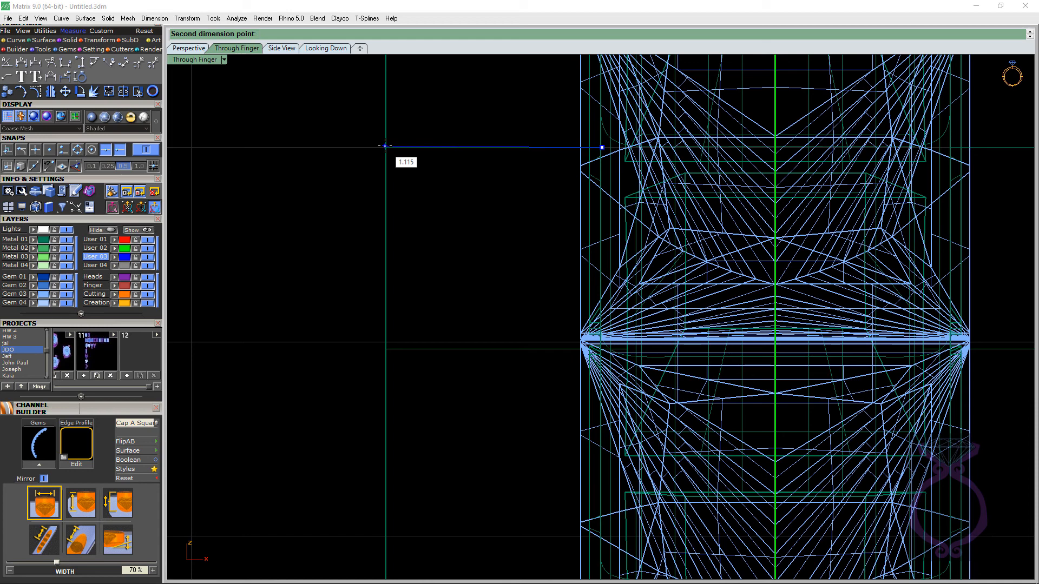
{"action": "left_click", "coordinate": [187, 48]}
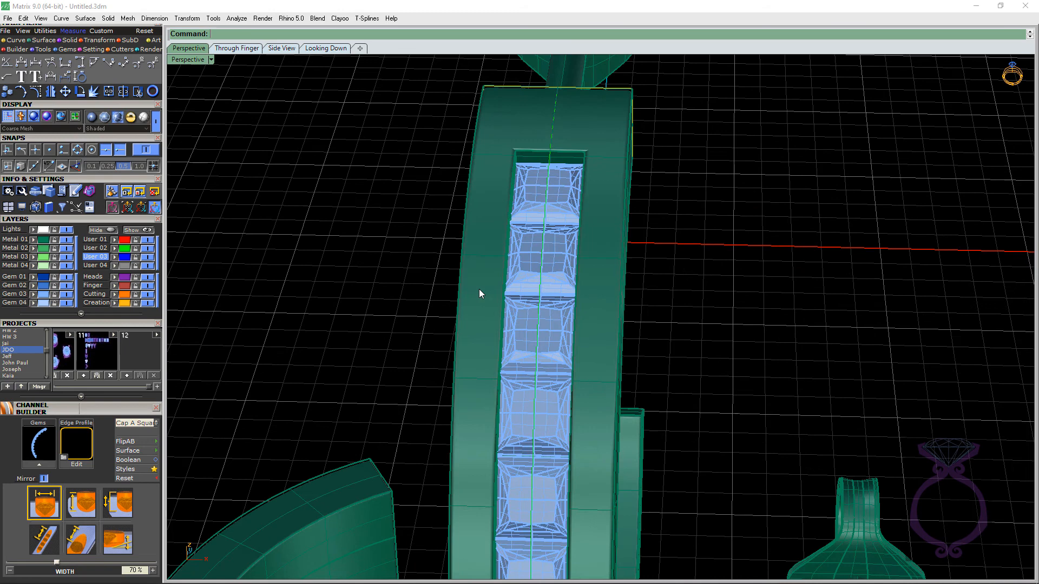
{"action": "mouse_move", "coordinate": [538, 261]}
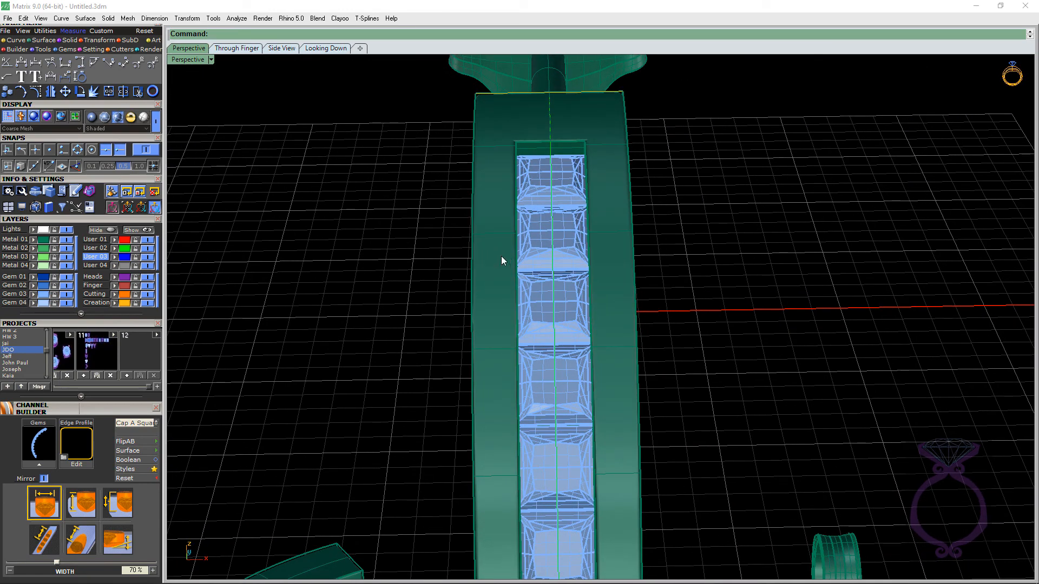
{"action": "mouse_move", "coordinate": [493, 262]}
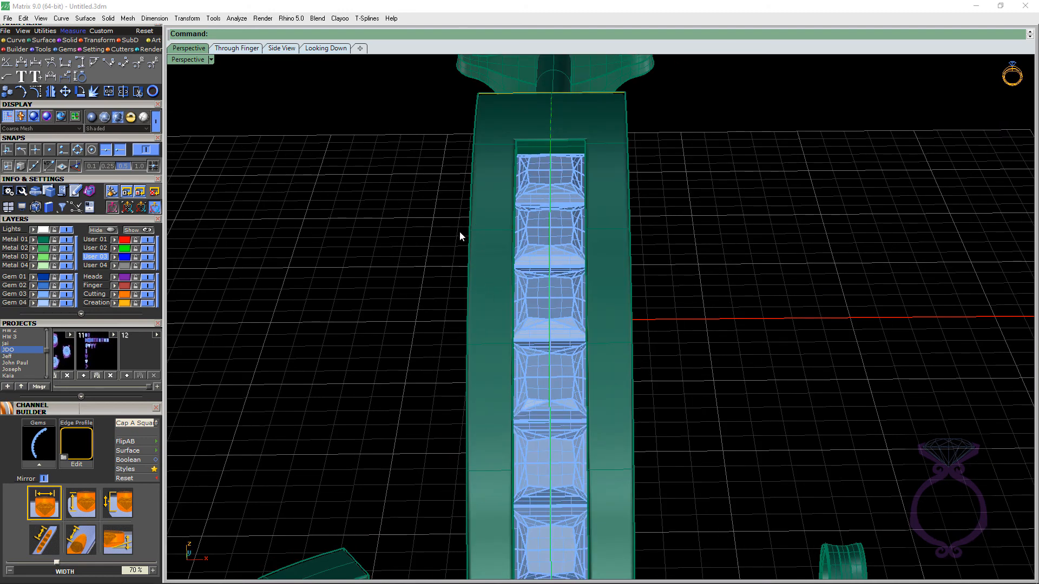
{"action": "mouse_move", "coordinate": [493, 266]}
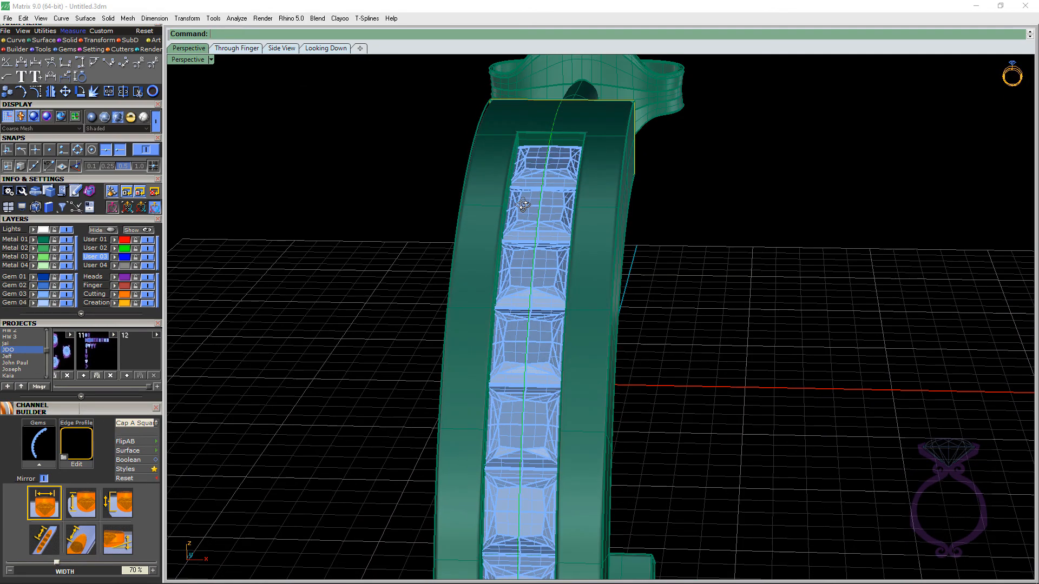
- Select the eleven channel stones and start Metal Piece from the F6 gem menu
{"action": "left_click", "coordinate": [524, 206]}
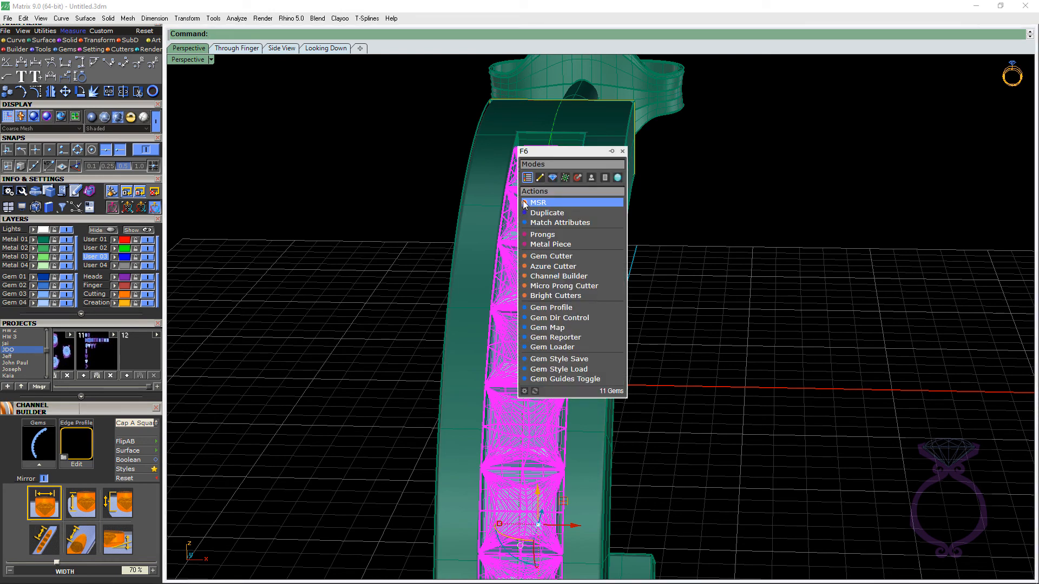
{"action": "mouse_move", "coordinate": [553, 250]}
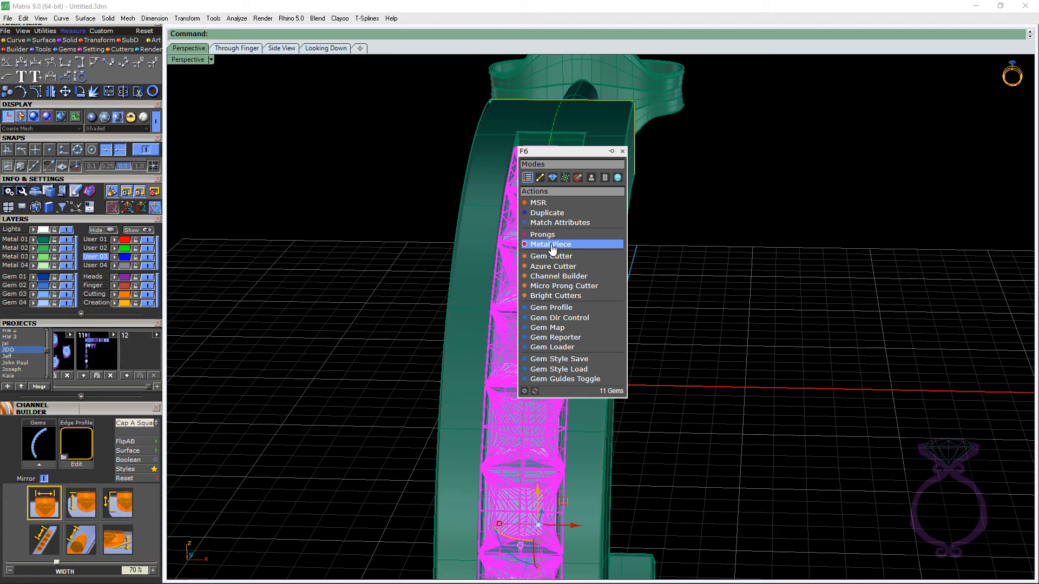
{"action": "left_click", "coordinate": [548, 243]}
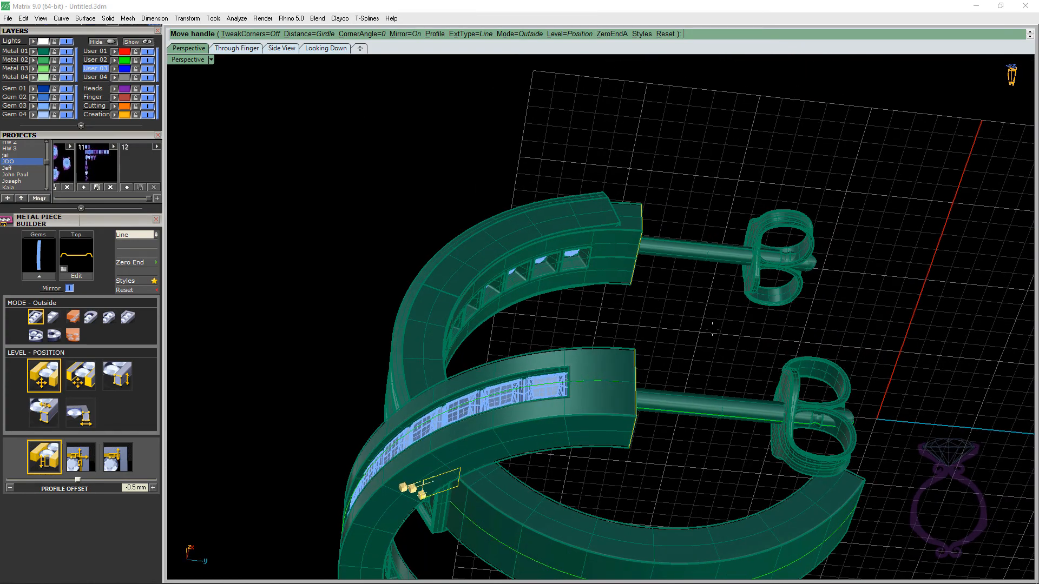
{"action": "mouse_move", "coordinate": [615, 234]}
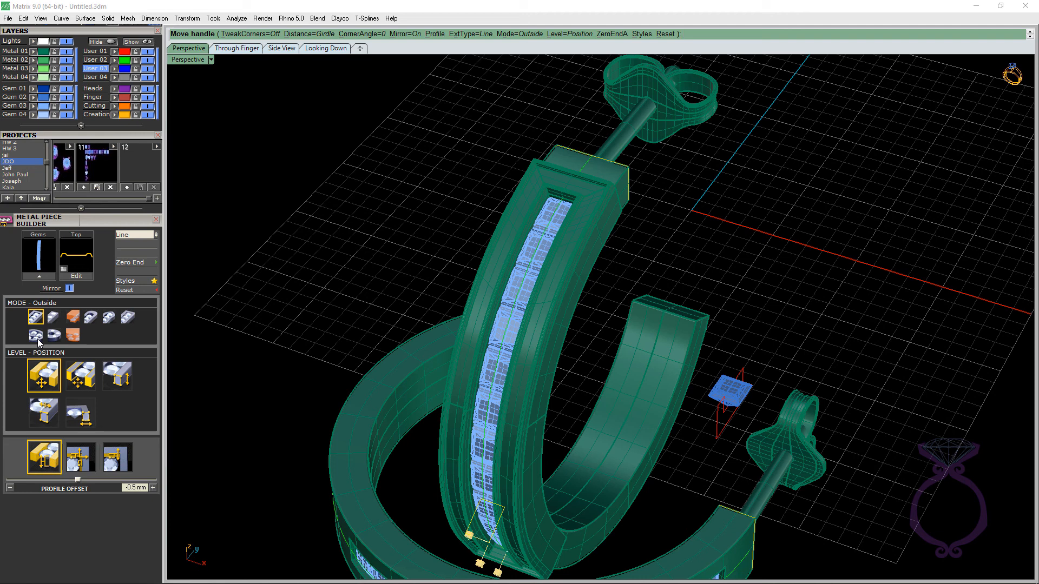
{"action": "mouse_move", "coordinate": [52, 323]}
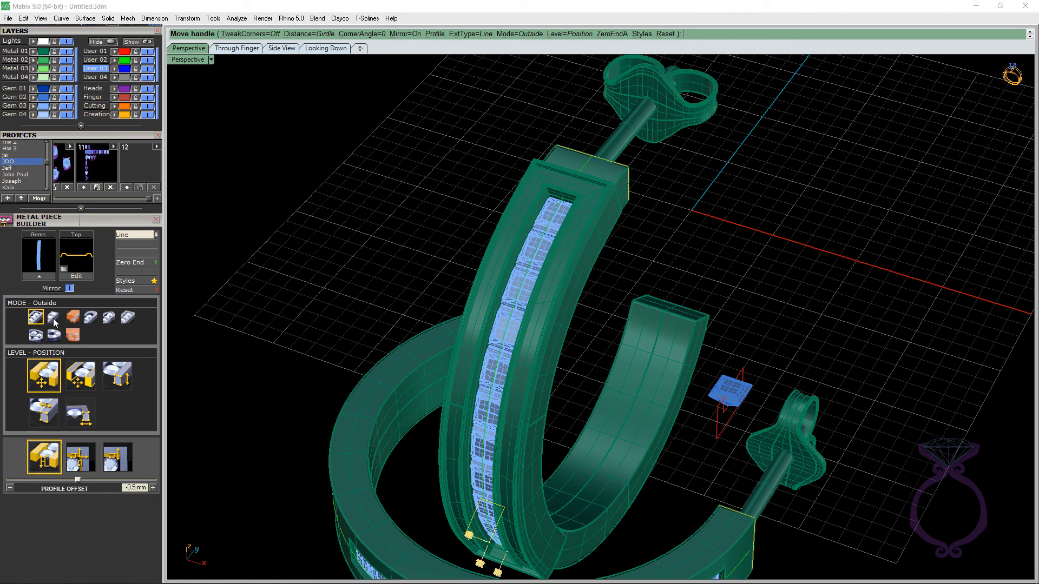
- Try Inside mode for the metal piece, then return it to Outside at -0.5 mm offset
{"action": "left_click", "coordinate": [55, 317]}
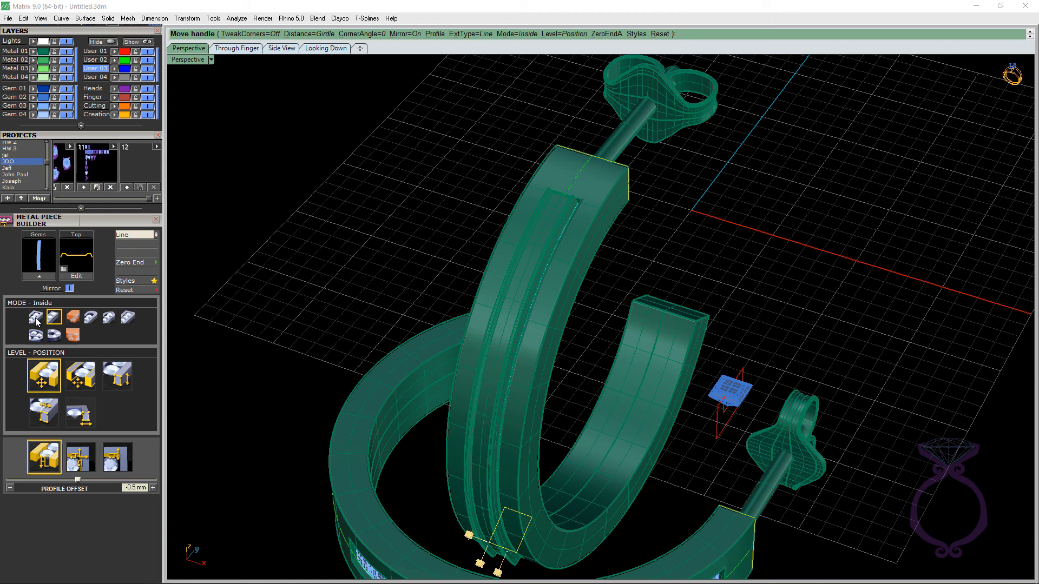
{"action": "left_click", "coordinate": [35, 317]}
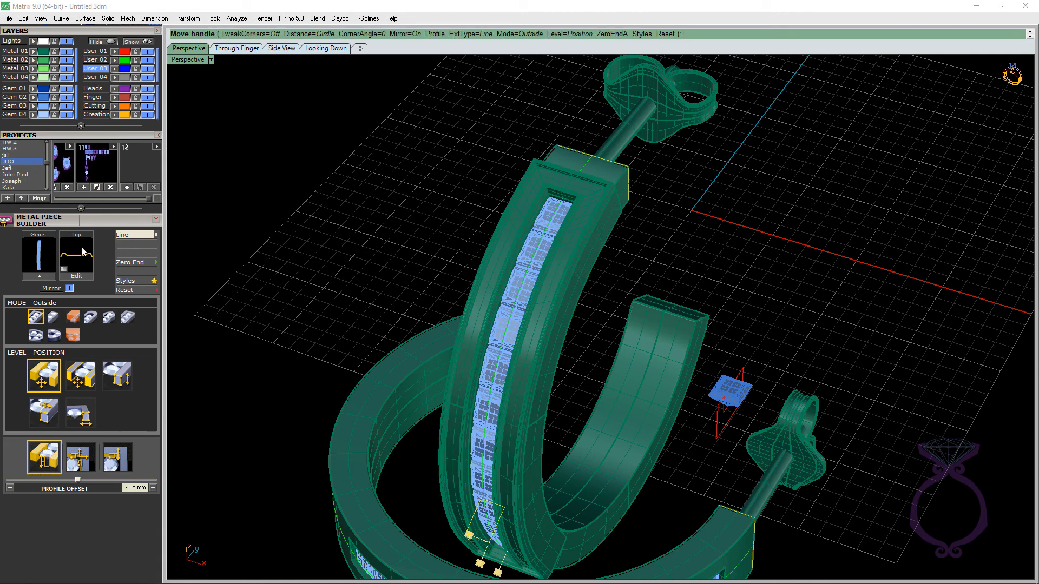
{"action": "mouse_move", "coordinate": [575, 228]}
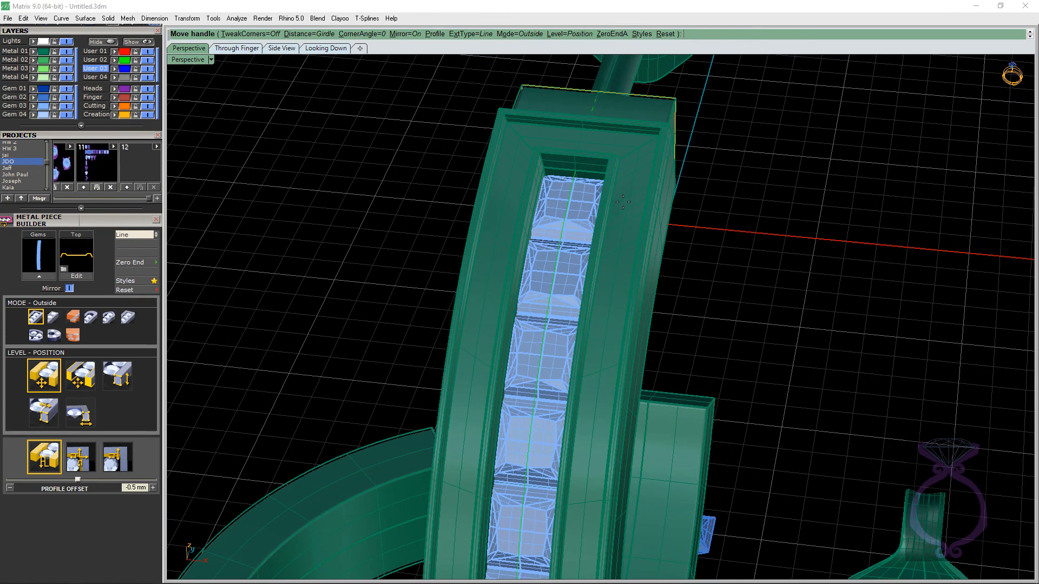
- Give the metal piece the Dome Medium profile from the profile library
{"action": "left_click", "coordinate": [76, 266]}
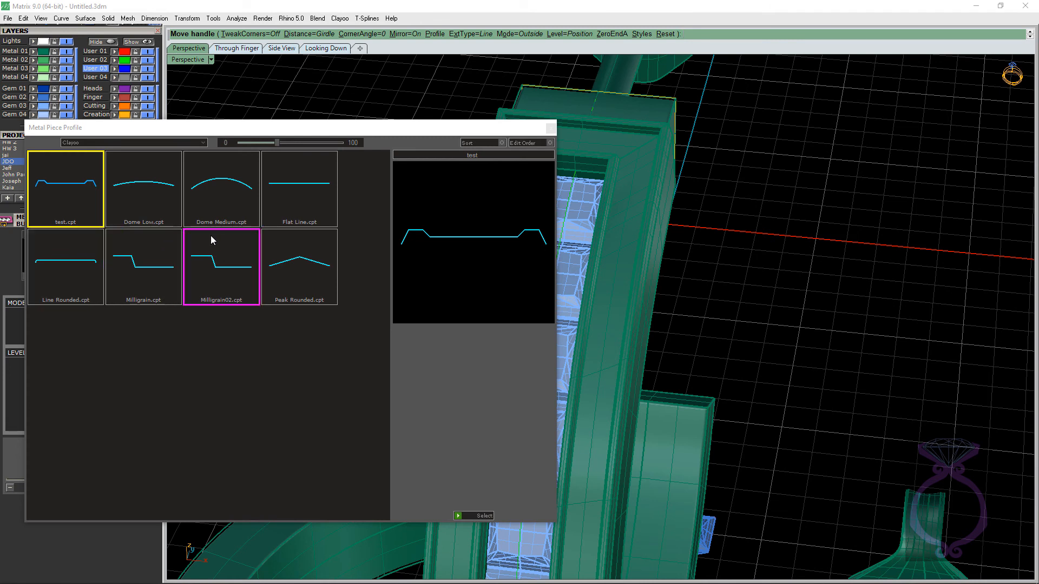
{"action": "left_click", "coordinate": [221, 189]}
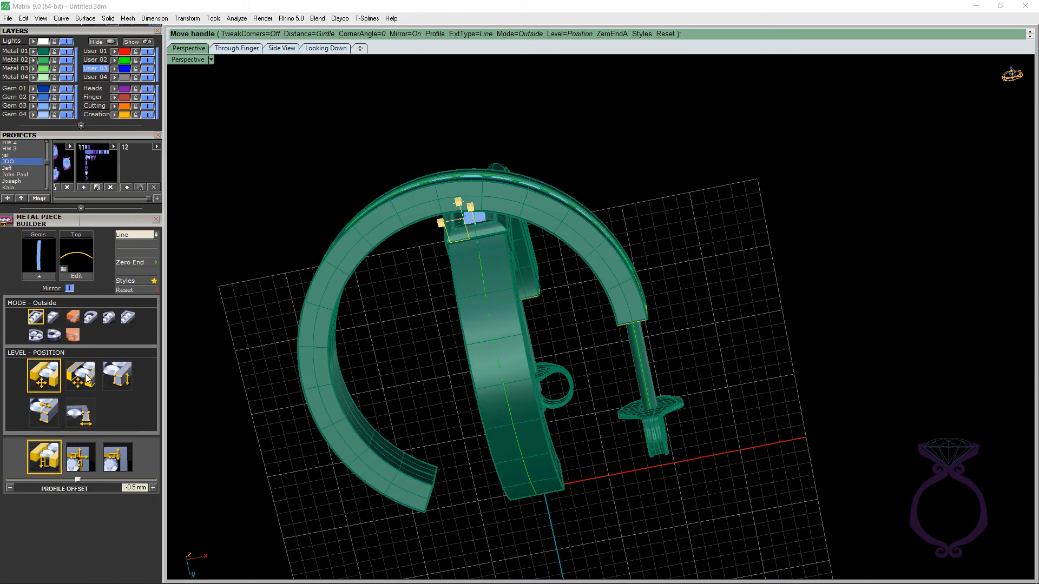
- Set the metal piece's profile offset to -0.47 mm and gem end offset to -0.04 mm
{"action": "scroll", "scroll_direction": "up", "scroll_amount": 3}
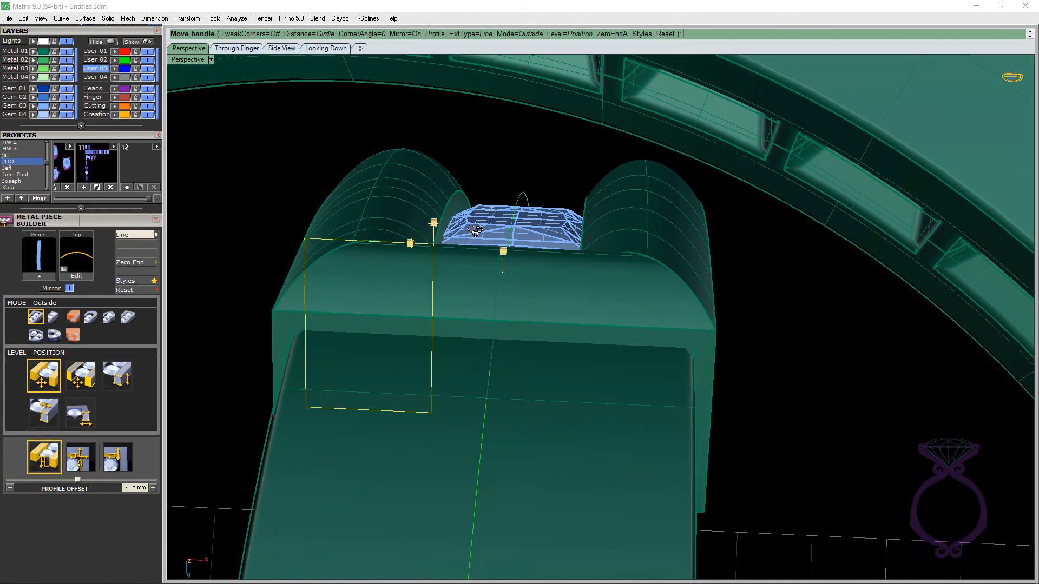
{"action": "left_click", "coordinate": [79, 456]}
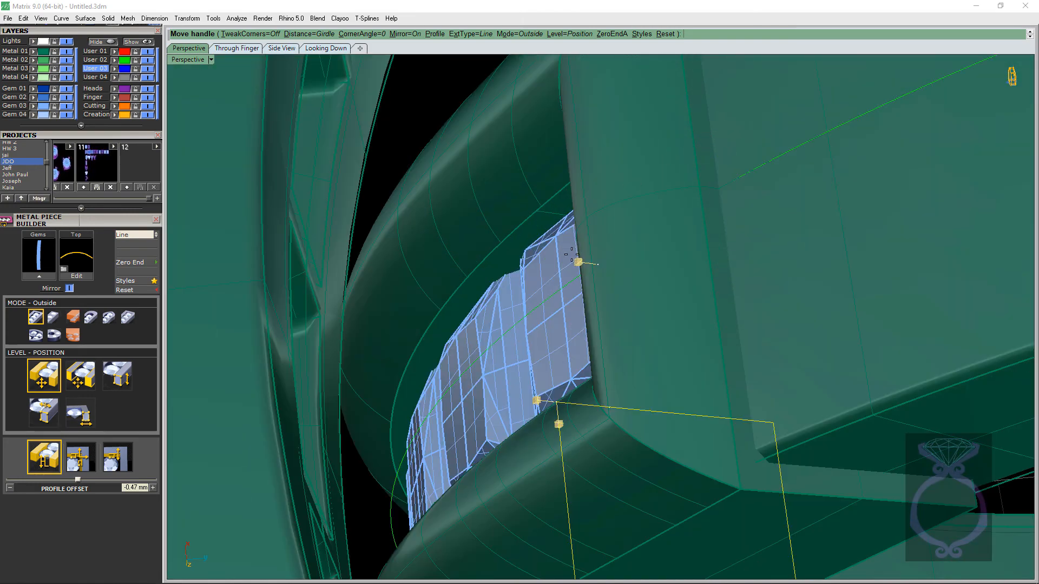
{"action": "left_click", "coordinate": [117, 456]}
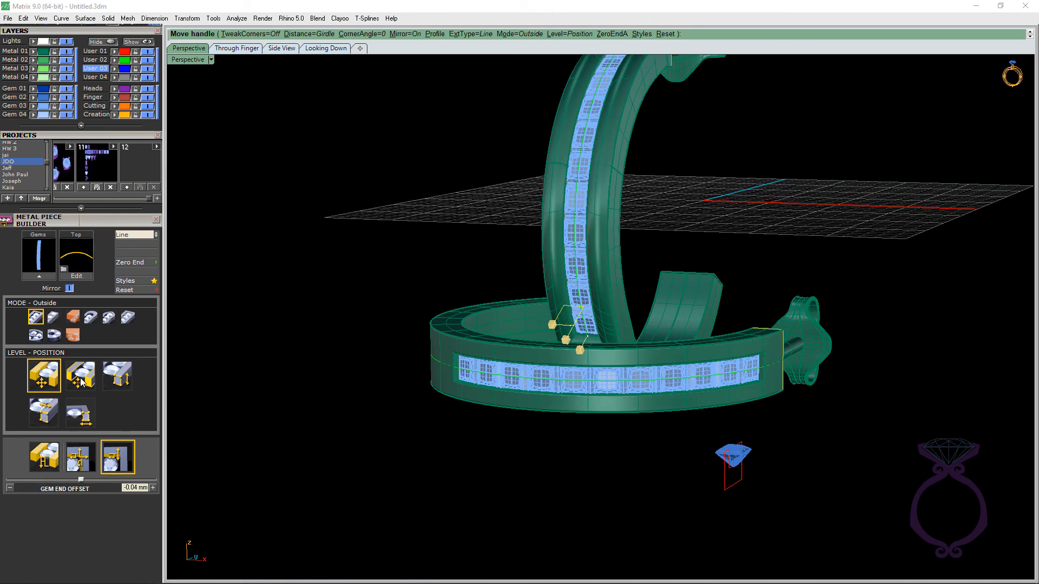
{"action": "left_click", "coordinate": [79, 376]}
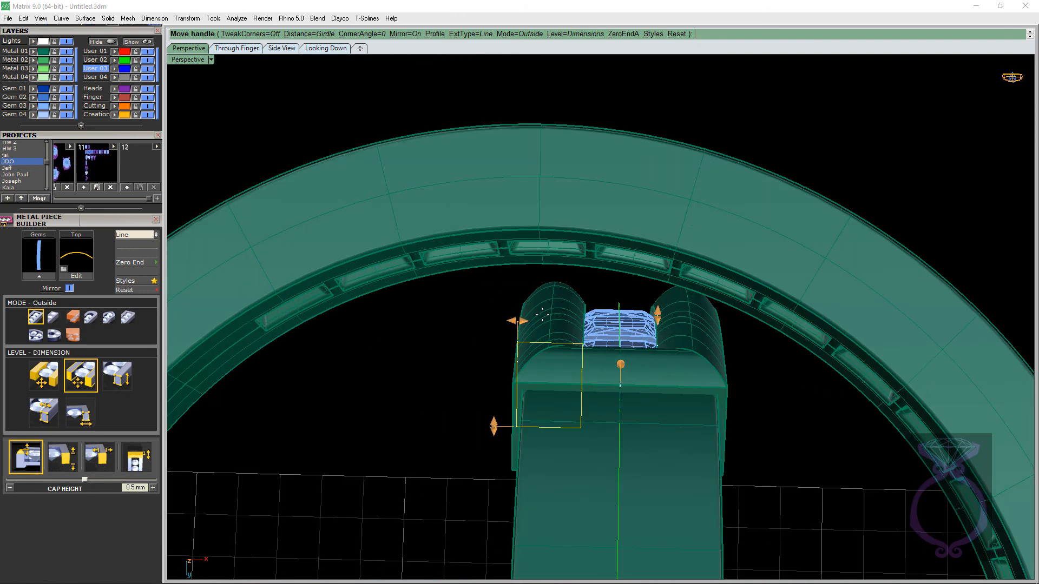
- Narrow the metal piece to a 0.44 mm profile width and lower cap height to 0.37 mm
{"action": "left_click", "coordinate": [99, 458]}
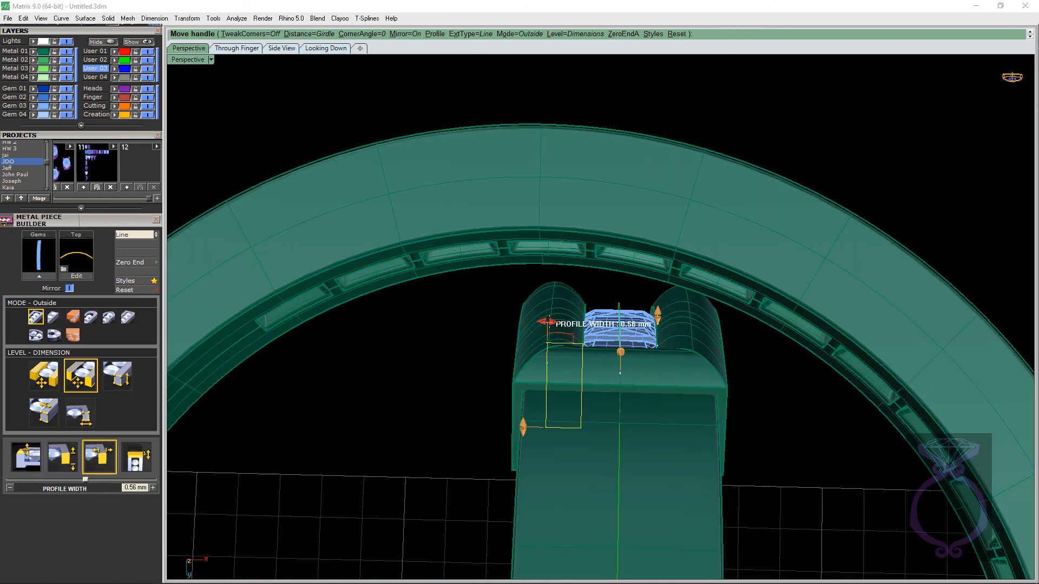
{"action": "left_click_drag", "start_coordinate": [549, 322], "coordinate": [556, 317]}
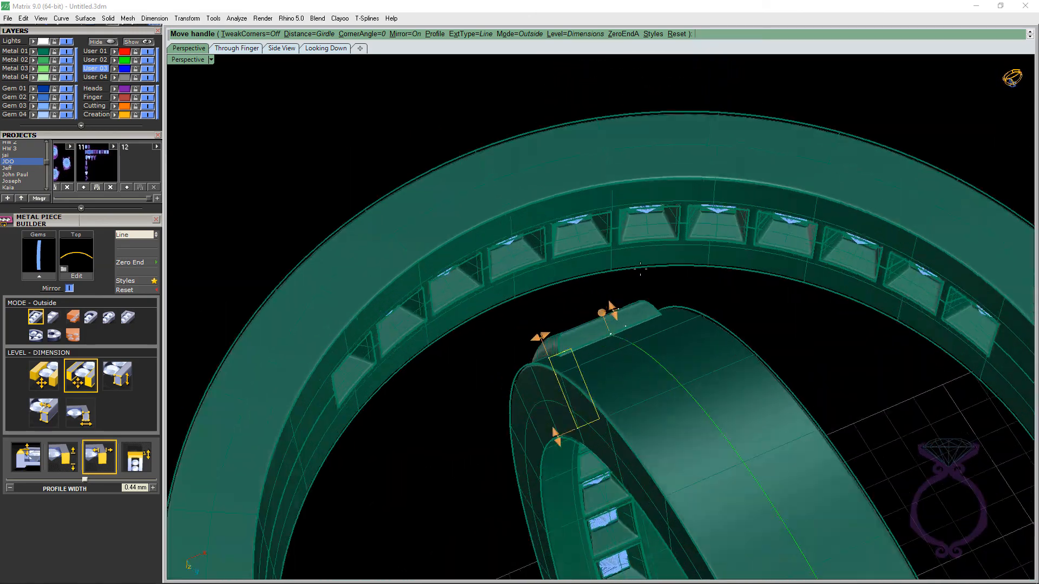
{"action": "left_click", "coordinate": [25, 459]}
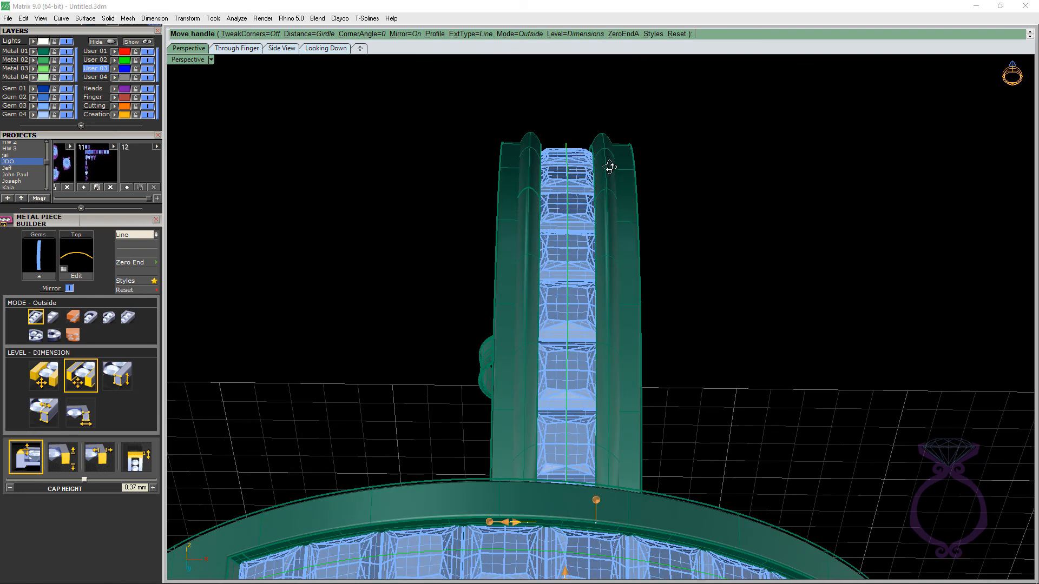
{"action": "mouse_move", "coordinate": [606, 166]}
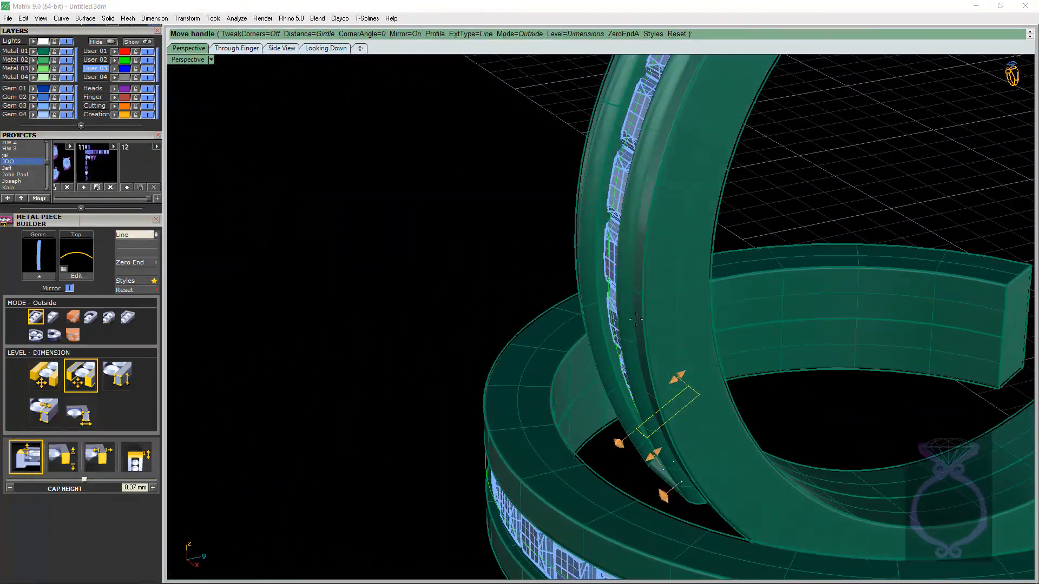
- Set the metal piece's profile depth to 0.74 mm and accept the builder
{"action": "left_click", "coordinate": [61, 457]}
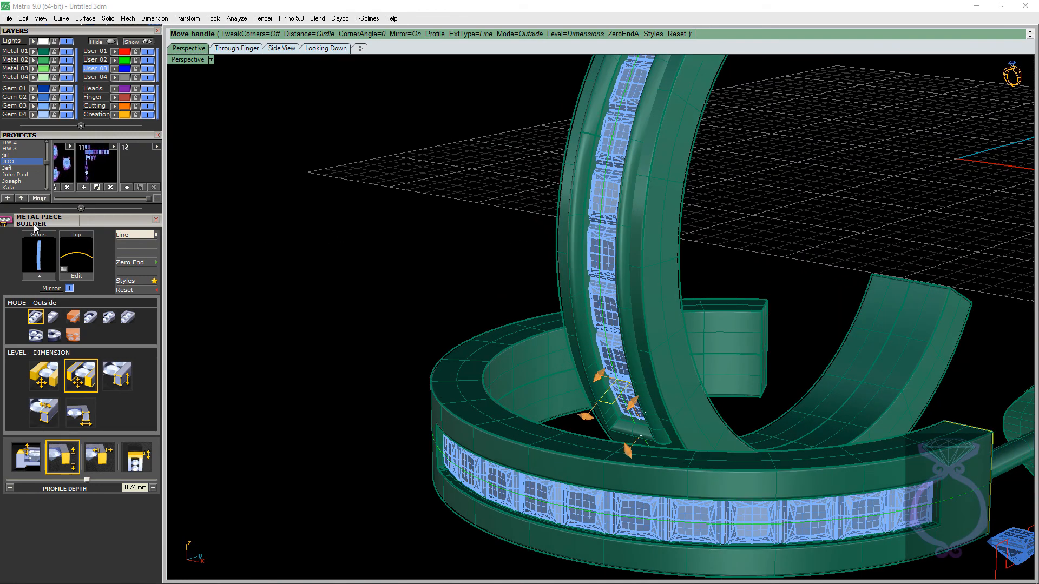
{"action": "mouse_move", "coordinate": [374, 331]}
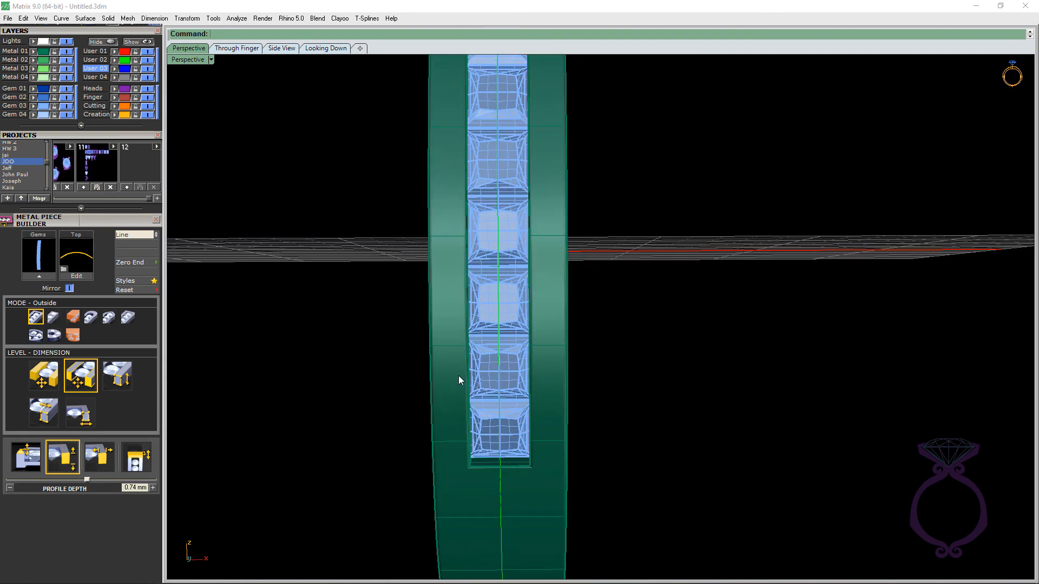
{"action": "mouse_move", "coordinate": [559, 424]}
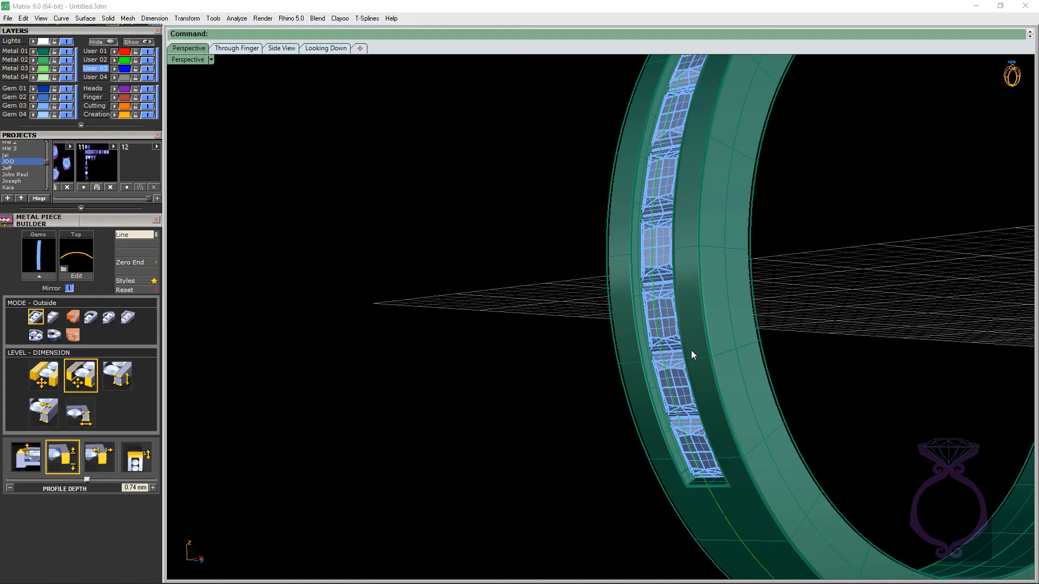
{"action": "mouse_move", "coordinate": [639, 327]}
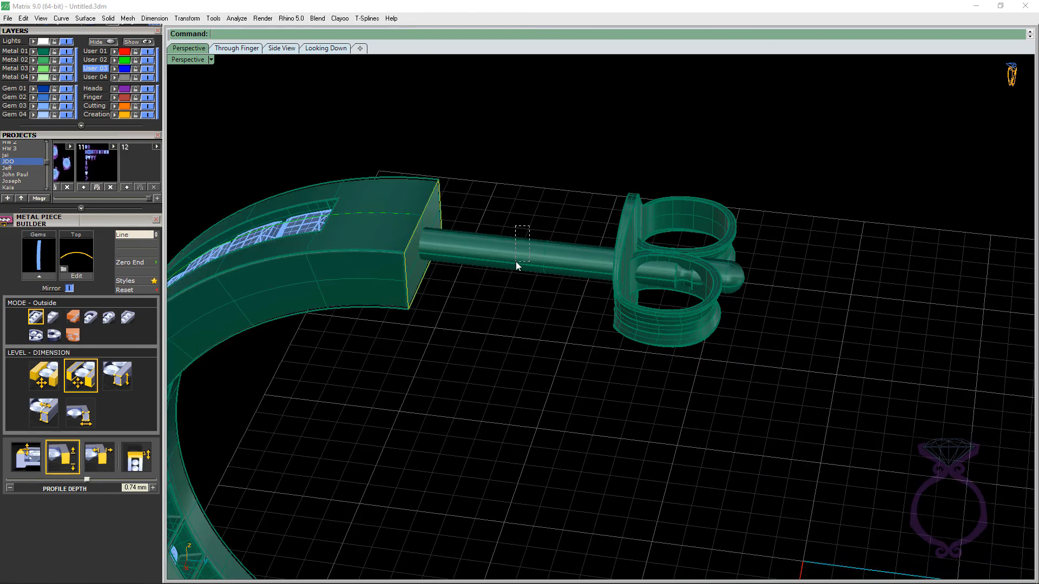
{"action": "left_click", "coordinate": [668, 271]}
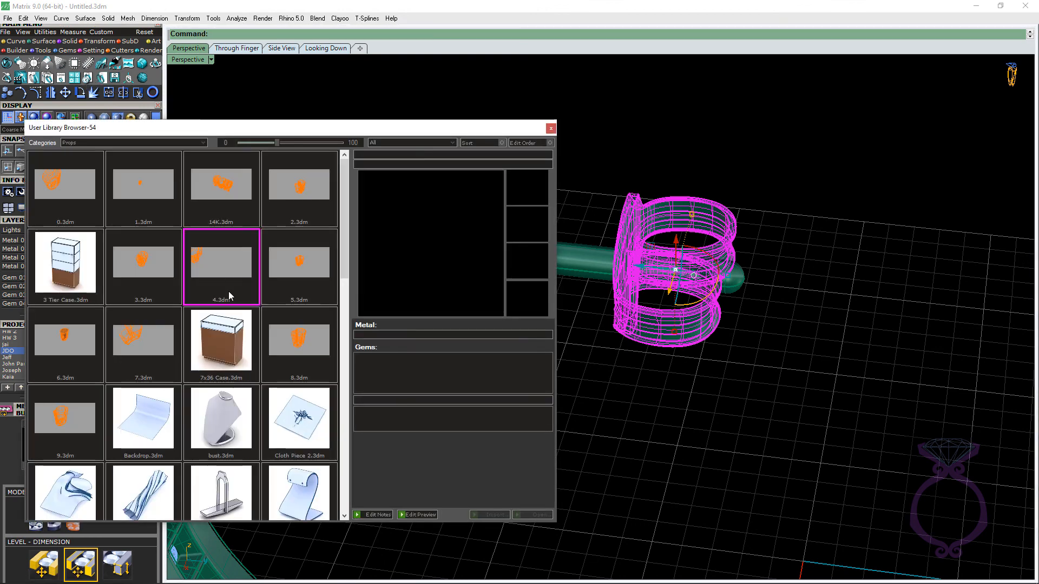
{"action": "scroll", "scroll_direction": "down", "scroll_amount": 3}
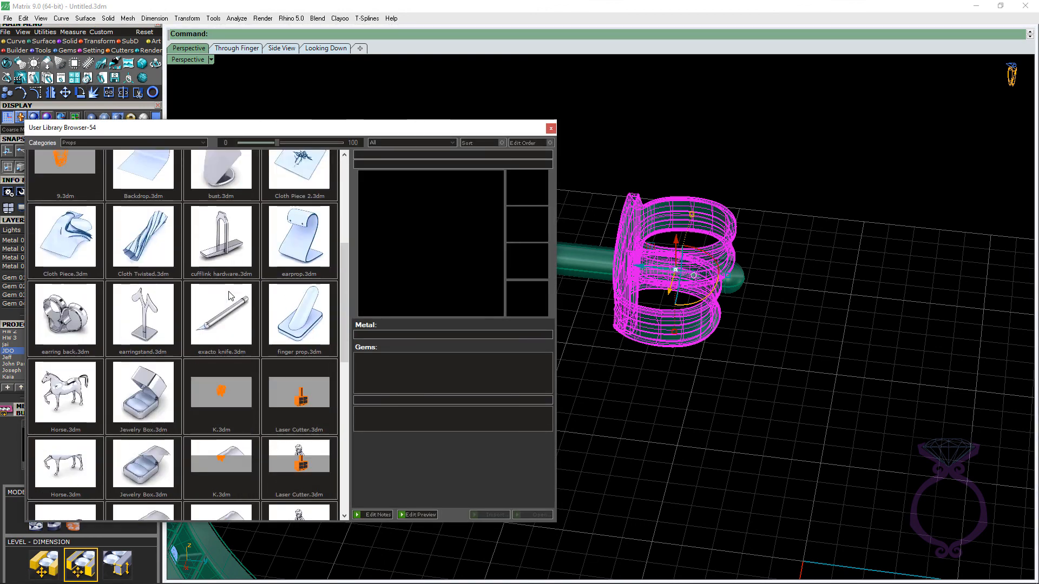
{"action": "scroll", "scroll_direction": "down", "scroll_amount": 3}
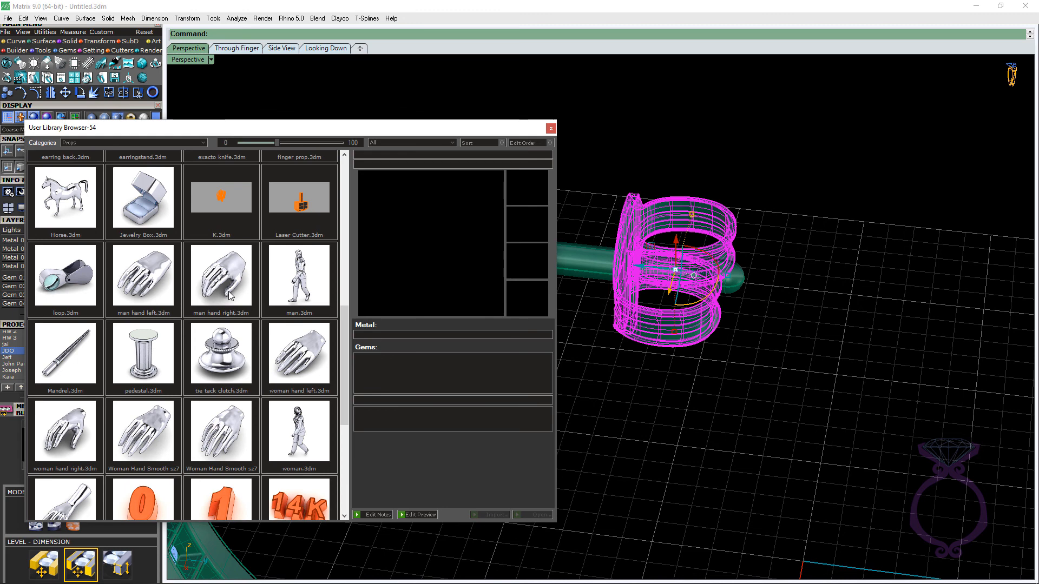
{"action": "scroll", "scroll_direction": "up", "scroll_amount": 3}
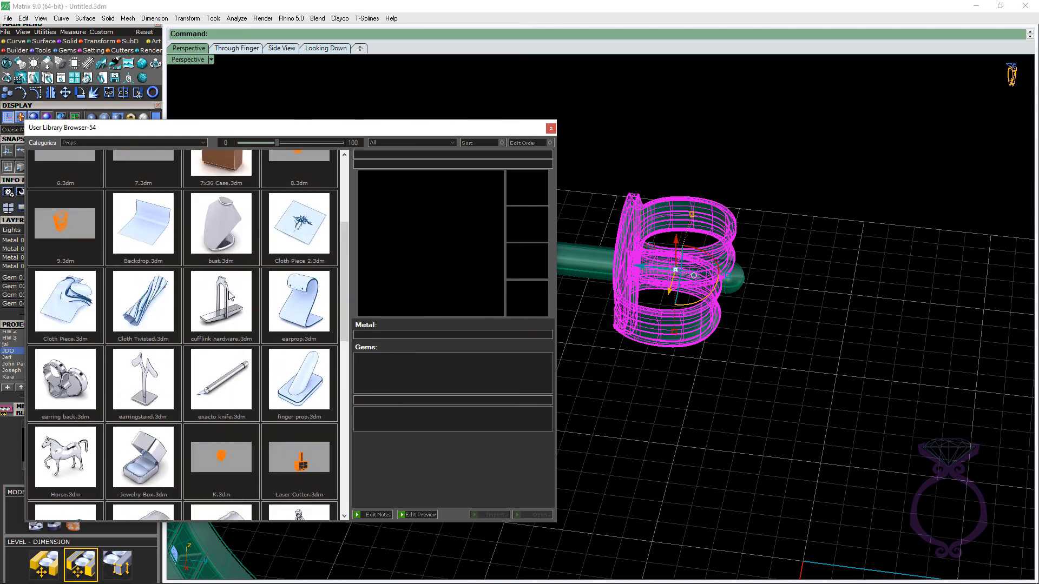
{"action": "left_click", "coordinate": [65, 381]}
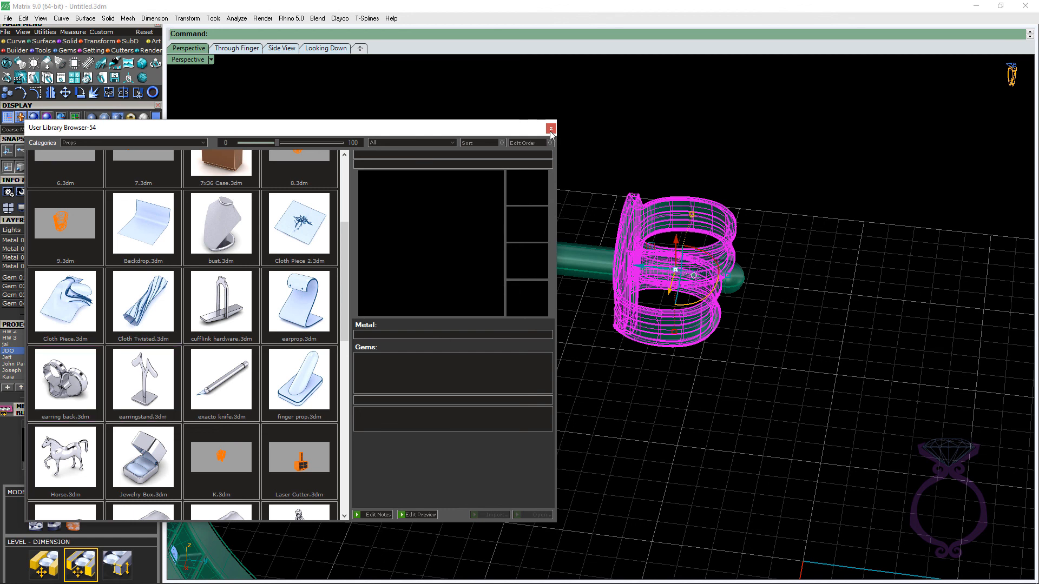
{"action": "mouse_move", "coordinate": [558, 141]}
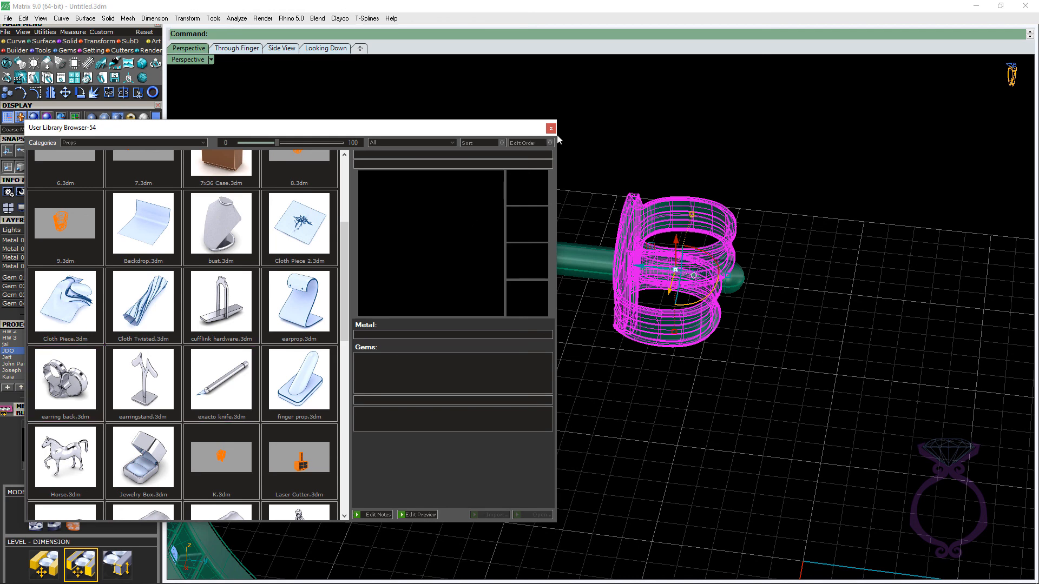
- Close the User Library Browser and move the post cylinder to the Cutting layer
{"action": "left_click", "coordinate": [551, 128]}
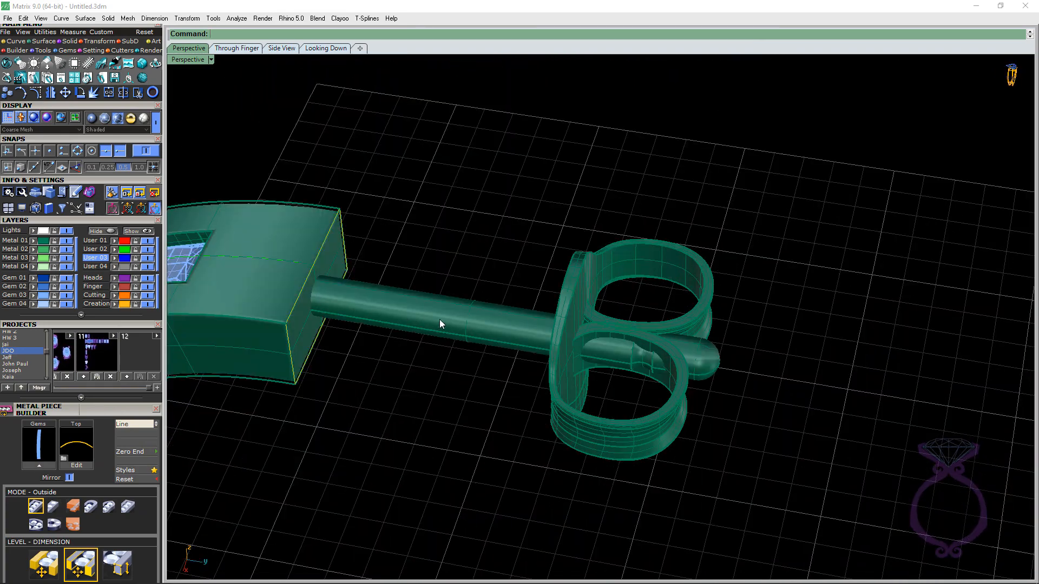
{"action": "left_click", "coordinate": [440, 323]}
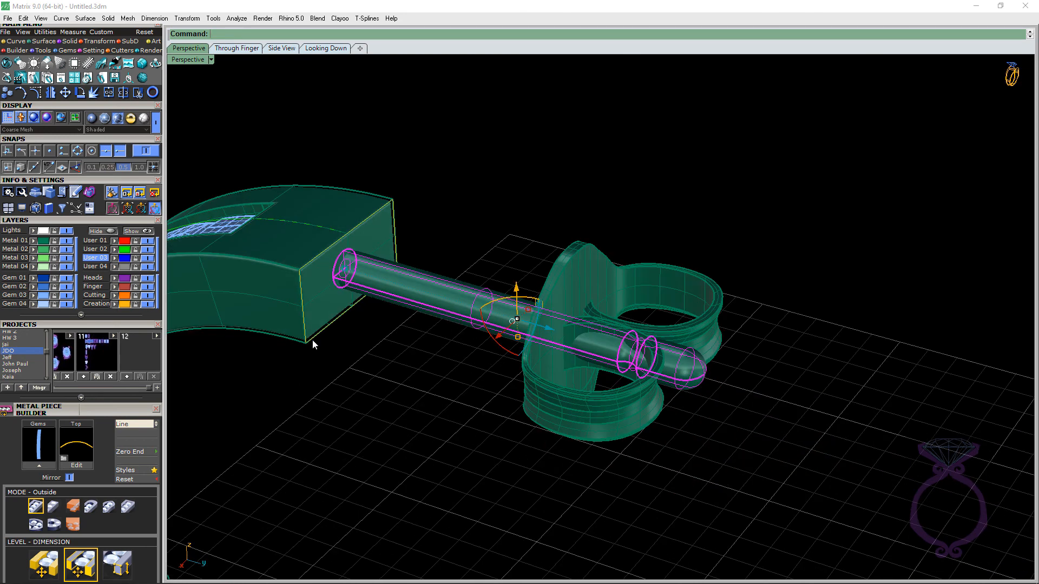
{"action": "mouse_move", "coordinate": [114, 302]}
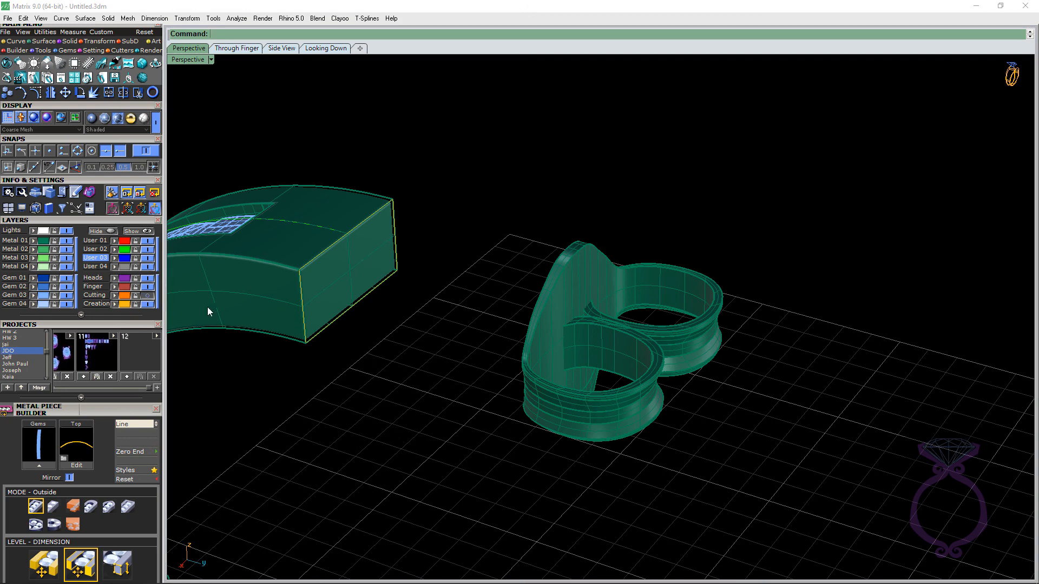
{"action": "mouse_move", "coordinate": [152, 300]}
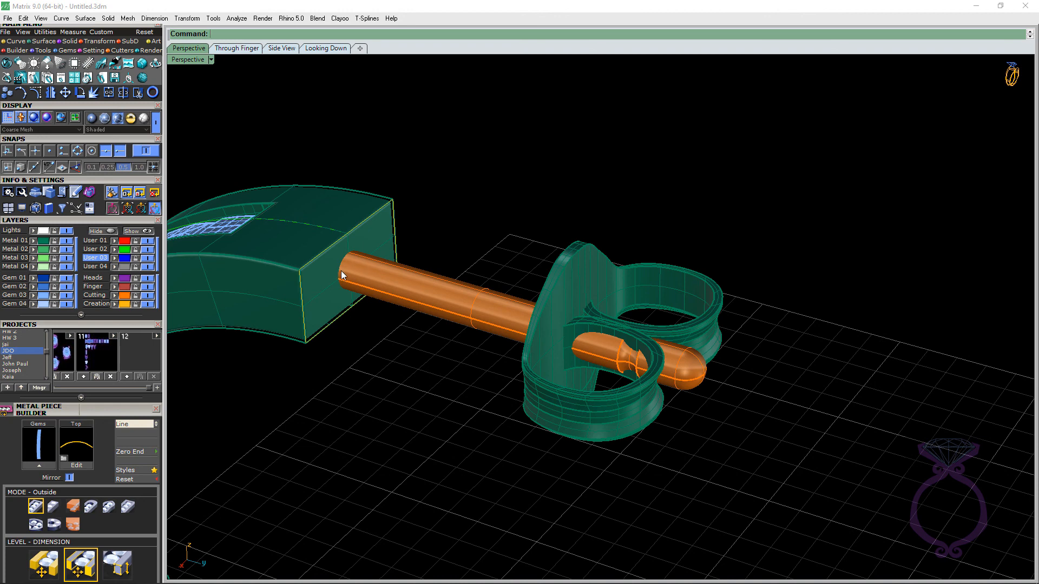
{"action": "mouse_move", "coordinate": [356, 283]}
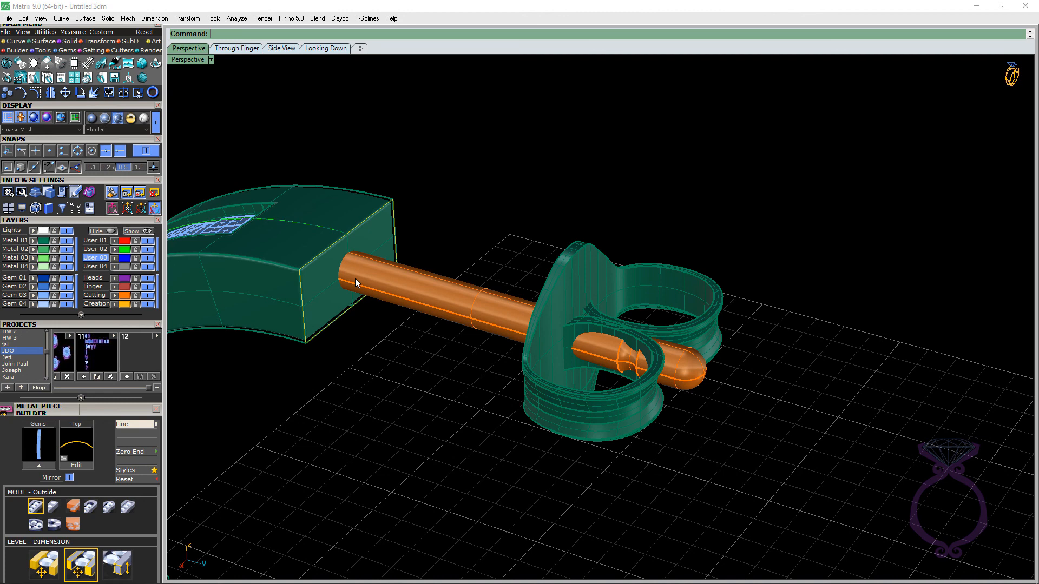
{"action": "mouse_move", "coordinate": [272, 58]}
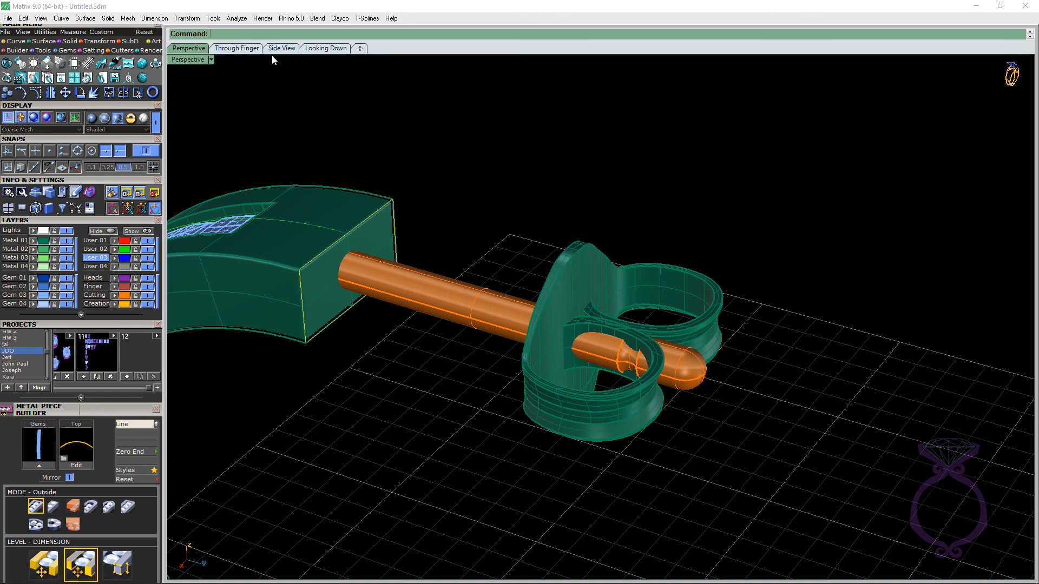
- Measure the post's ~0.16 overlap into the hoop's end block in side view
{"action": "left_click", "coordinate": [282, 47]}
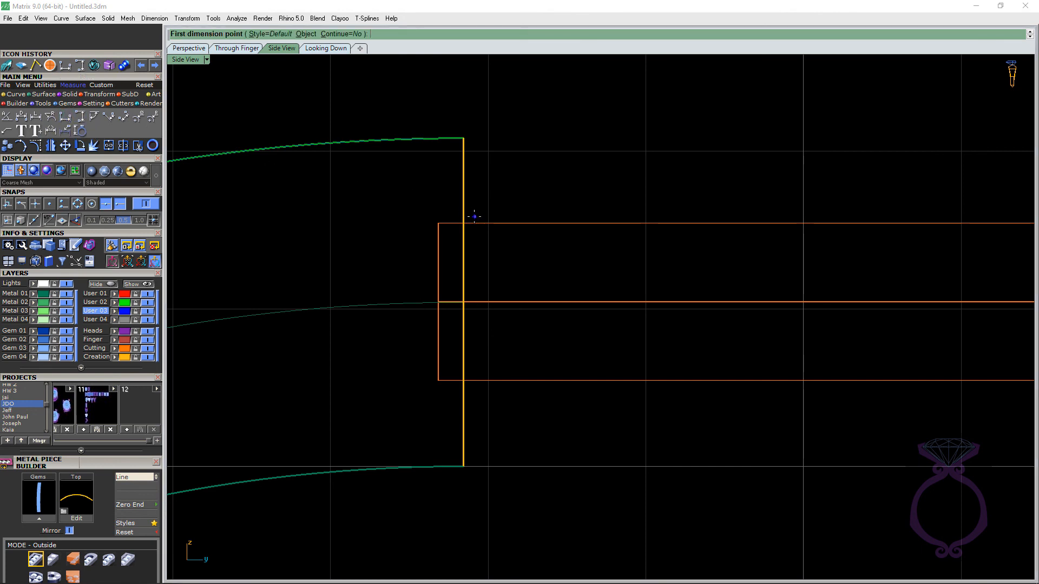
{"action": "left_click", "coordinate": [470, 217]}
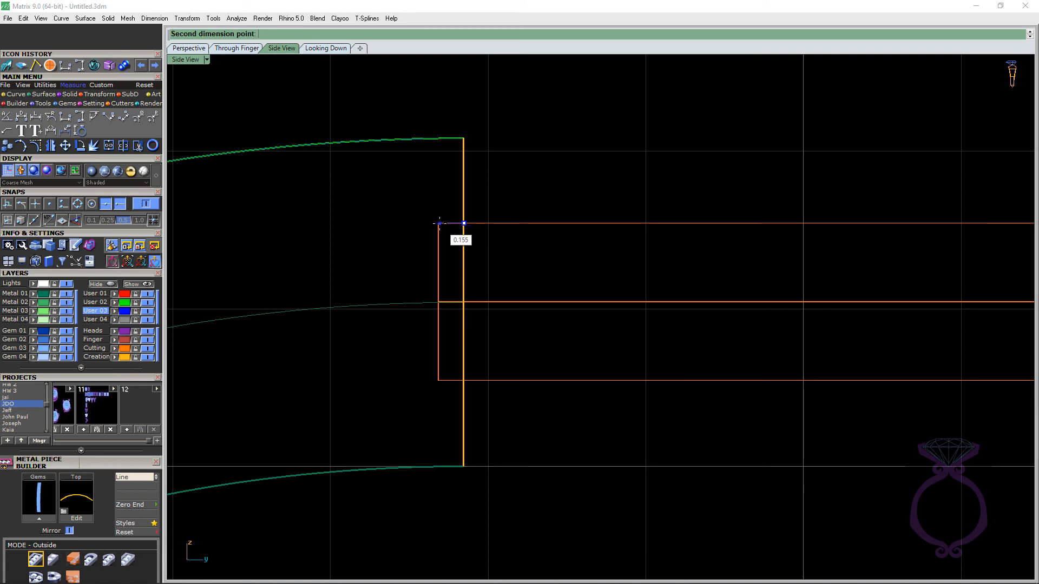
{"action": "left_click", "coordinate": [465, 223]}
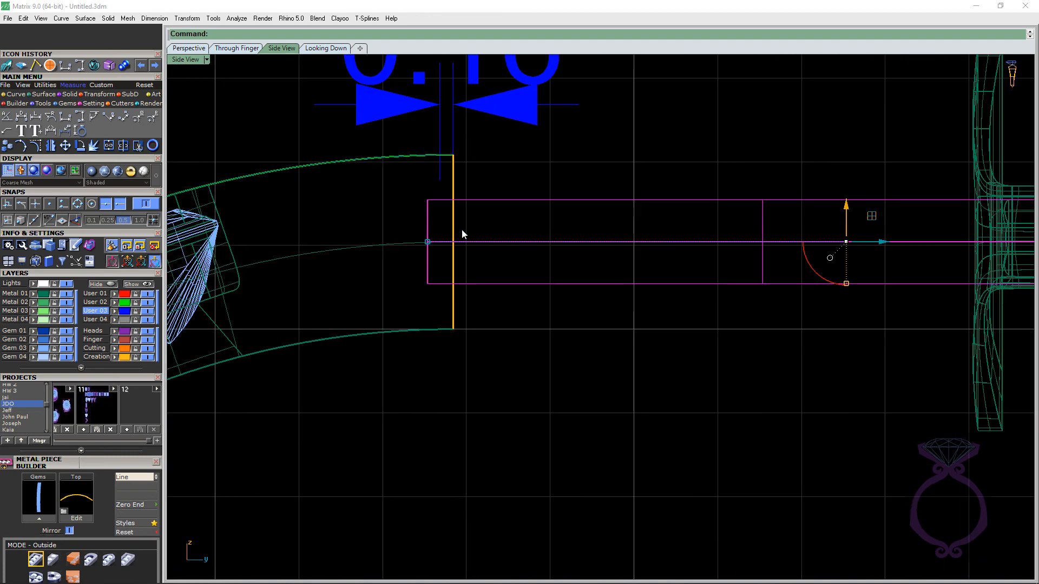
{"action": "mouse_move", "coordinate": [349, 259]}
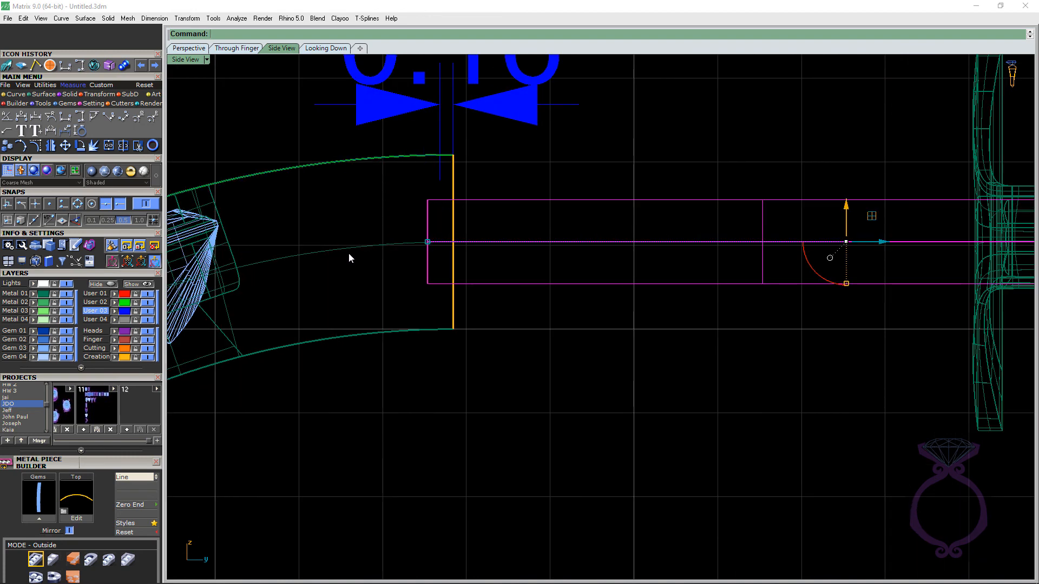
{"action": "mouse_move", "coordinate": [306, 134]}
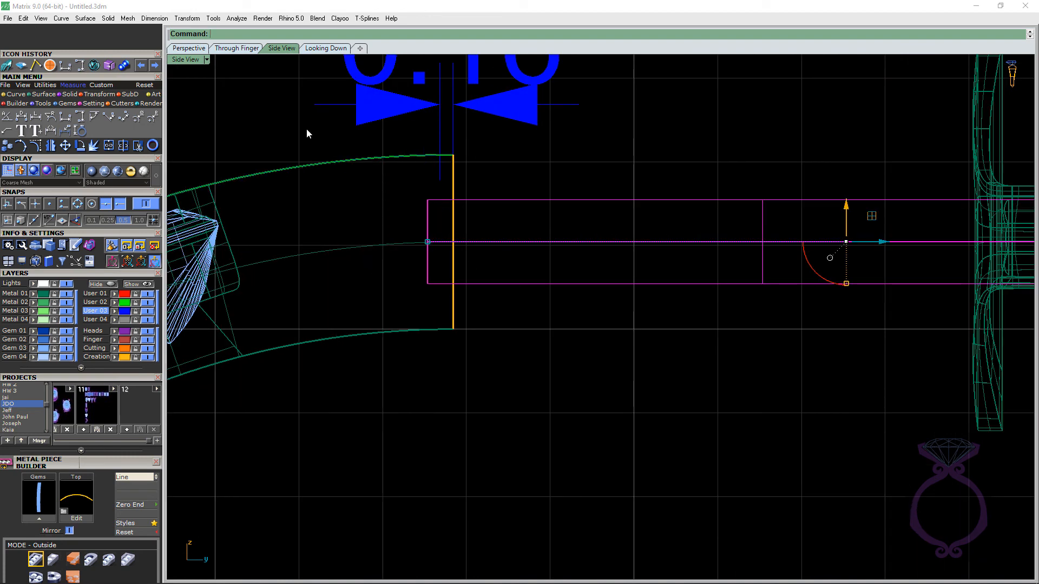
- Check the through-finger view, then bring up the Boolean Builder
{"action": "left_click", "coordinate": [237, 48]}
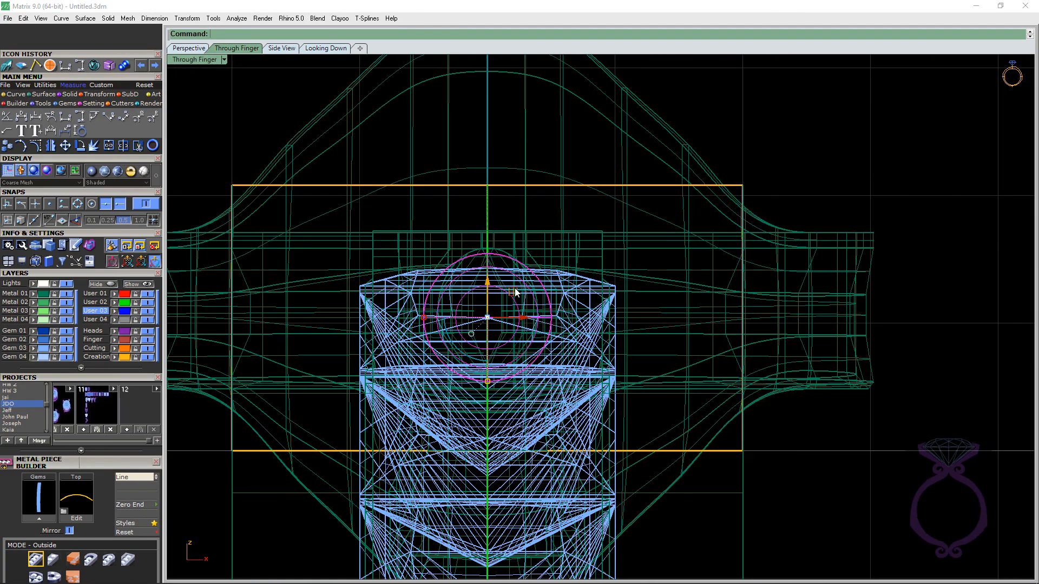
{"action": "left_click", "coordinate": [187, 48]}
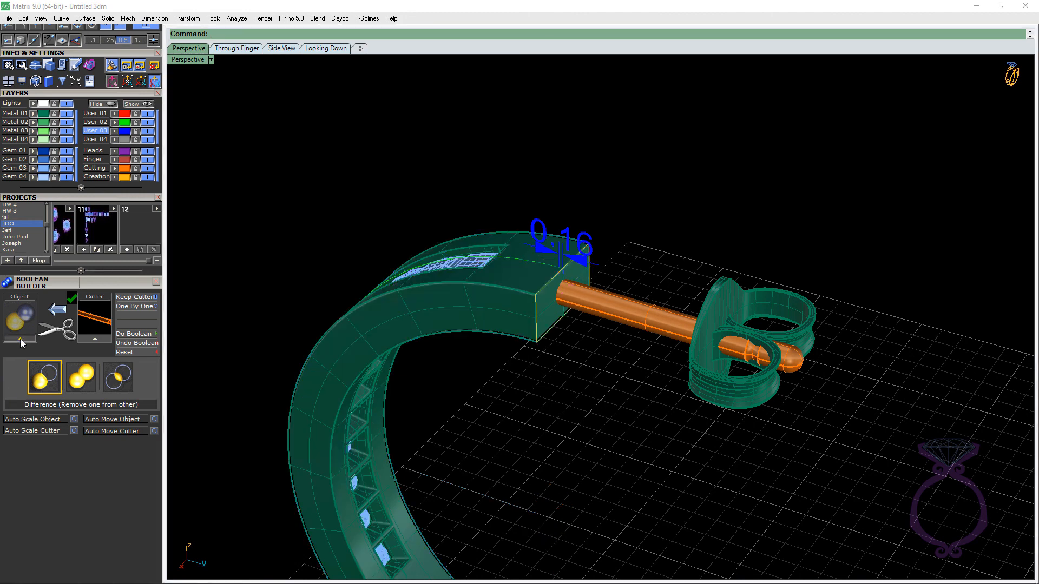
- Load the hoop as the object to be cut by the post in difference mode
{"action": "left_click", "coordinate": [18, 321]}
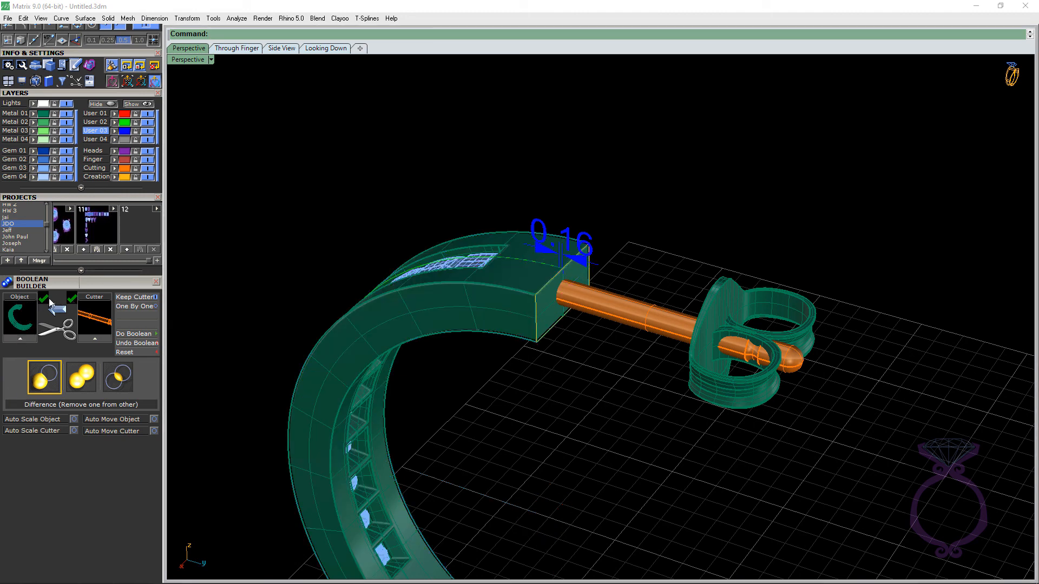
{"action": "mouse_move", "coordinate": [132, 333]}
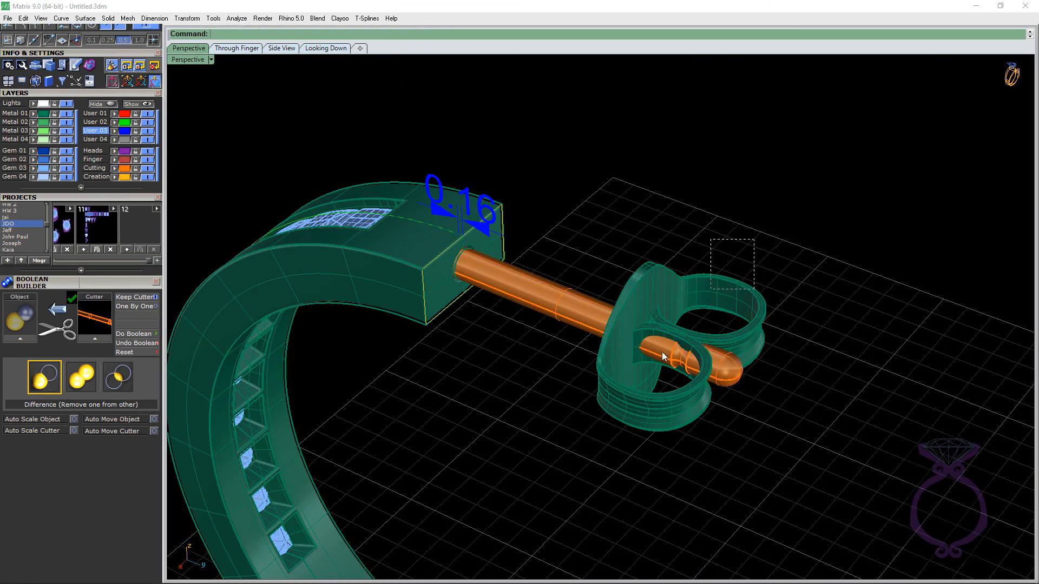
- Select the earring back and zoom in on the channel of princess stones
{"action": "left_click", "coordinate": [663, 356]}
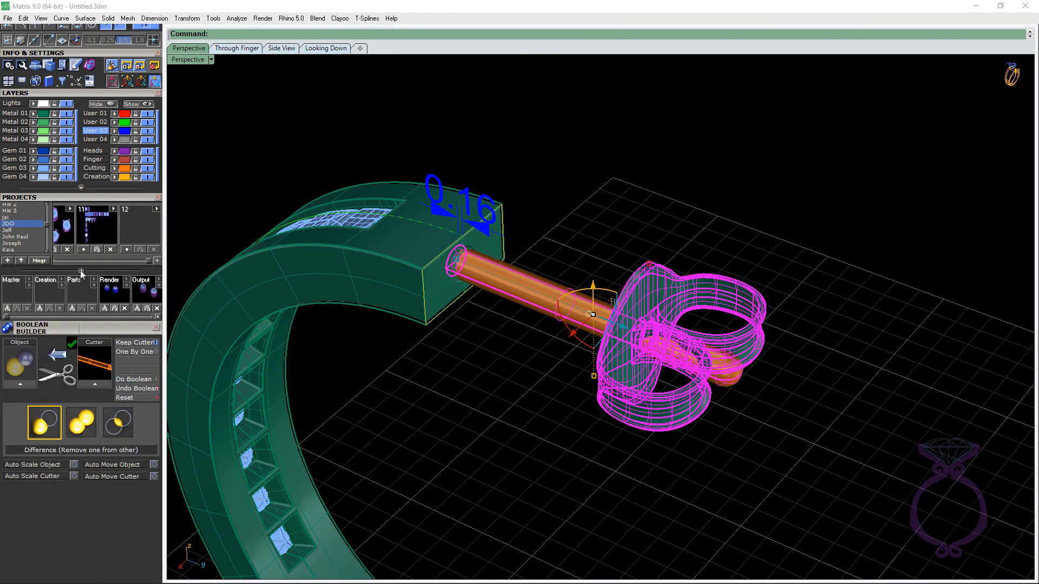
{"action": "mouse_move", "coordinate": [93, 292]}
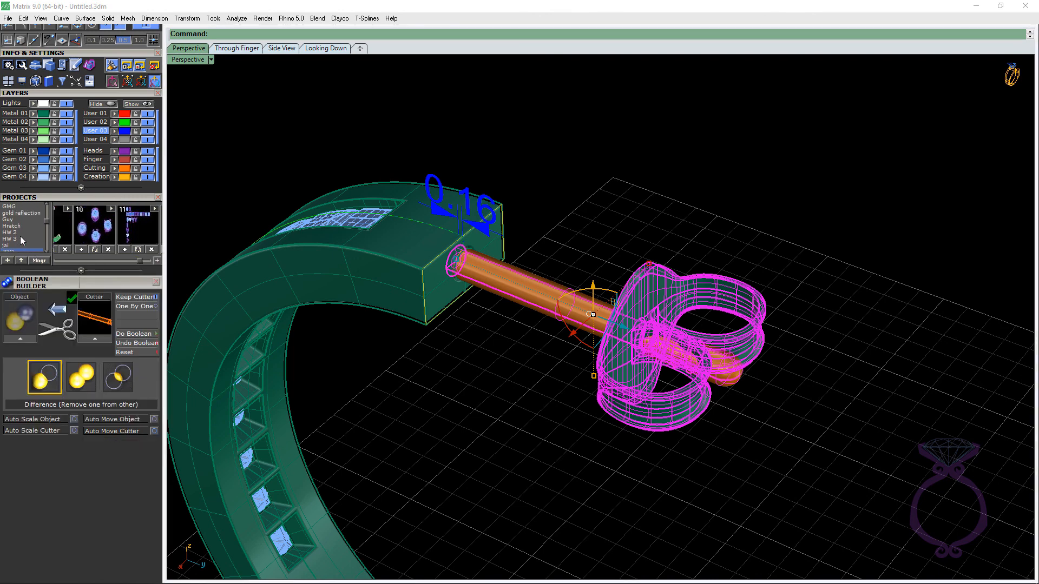
{"action": "scroll", "scroll_direction": "up", "scroll_amount": 3}
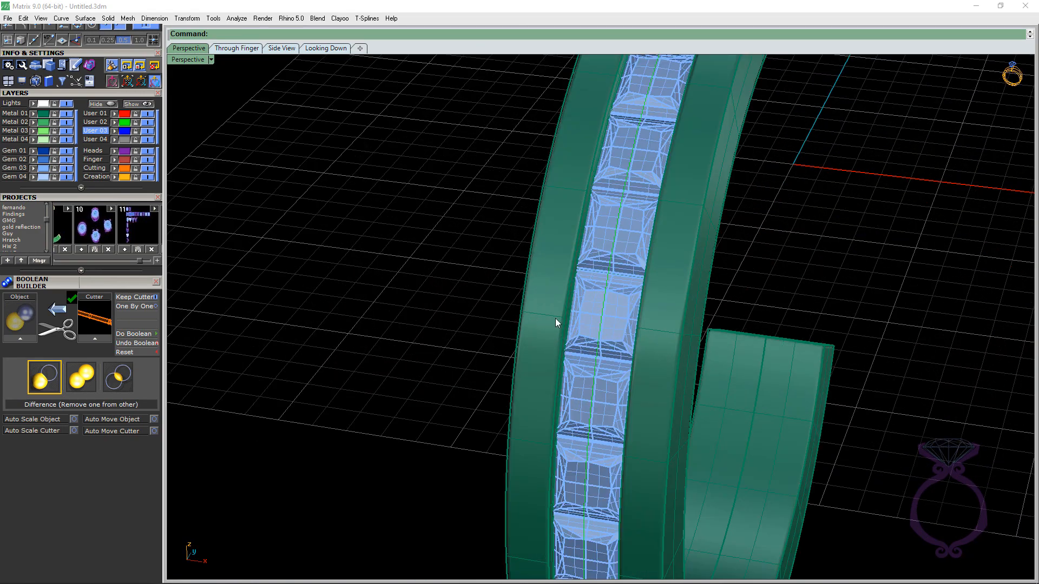
{"action": "mouse_move", "coordinate": [609, 337]}
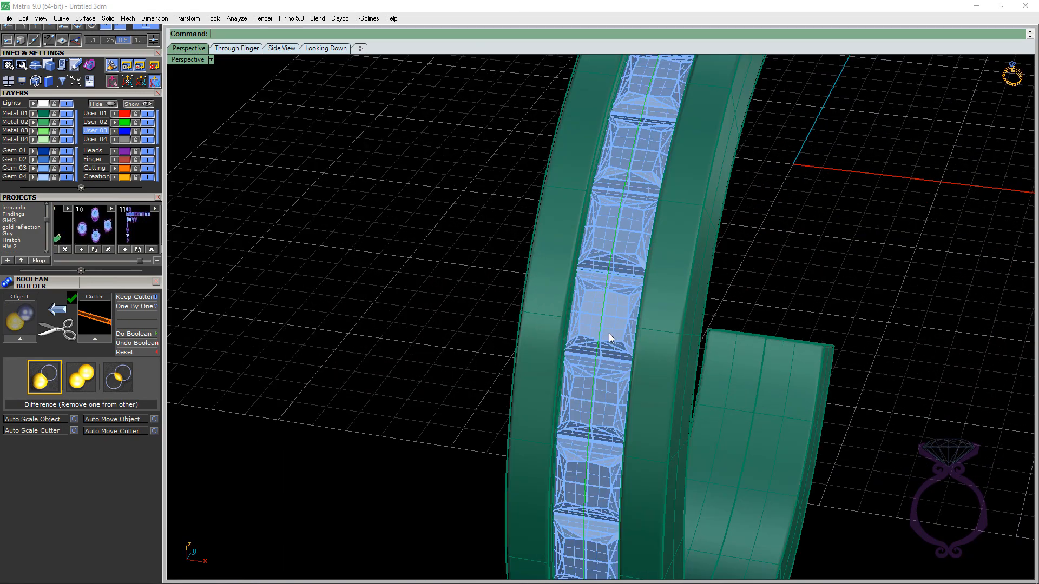
- Inspect the stones' pointed undersides in through-finger and side views
{"action": "left_click", "coordinate": [236, 47]}
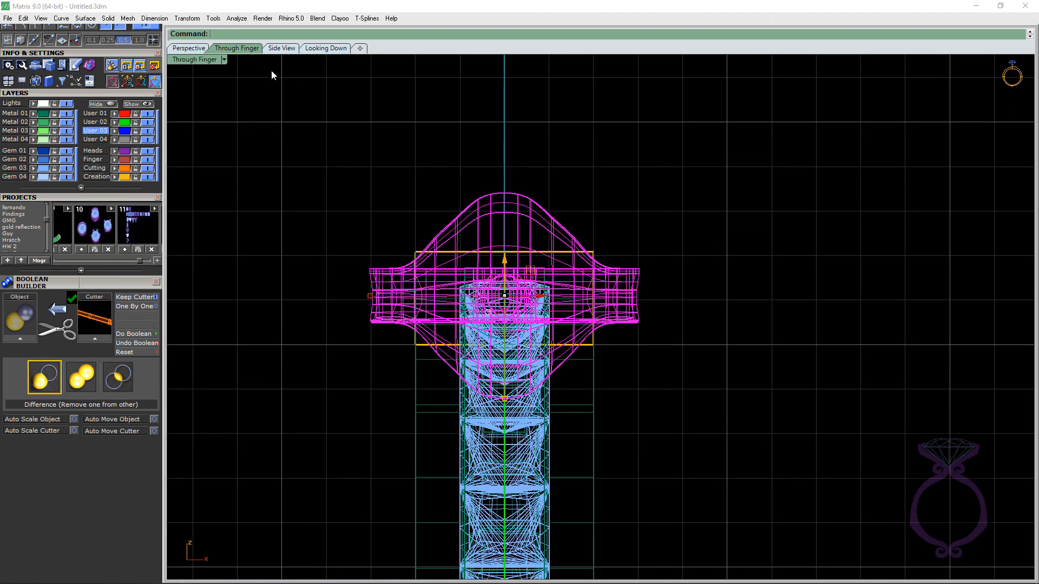
{"action": "left_click", "coordinate": [282, 48]}
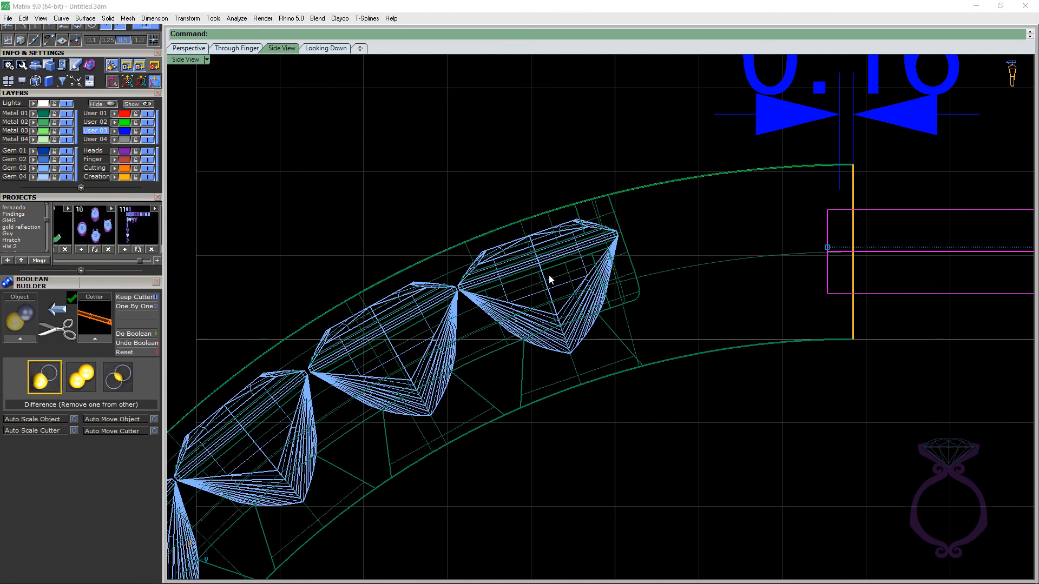
{"action": "mouse_move", "coordinate": [571, 353]}
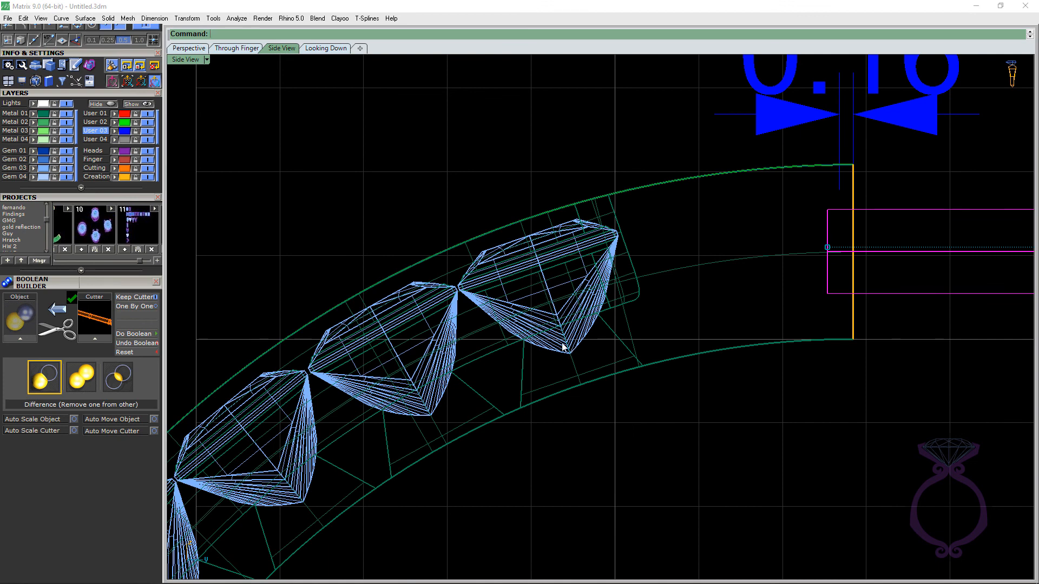
{"action": "left_click", "coordinate": [187, 48]}
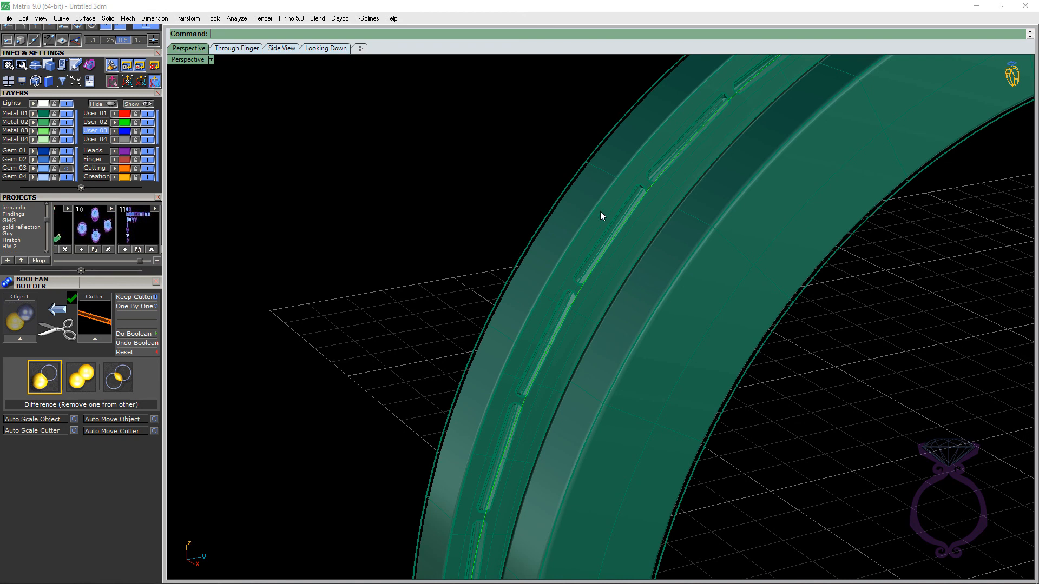
{"action": "mouse_move", "coordinate": [610, 234]}
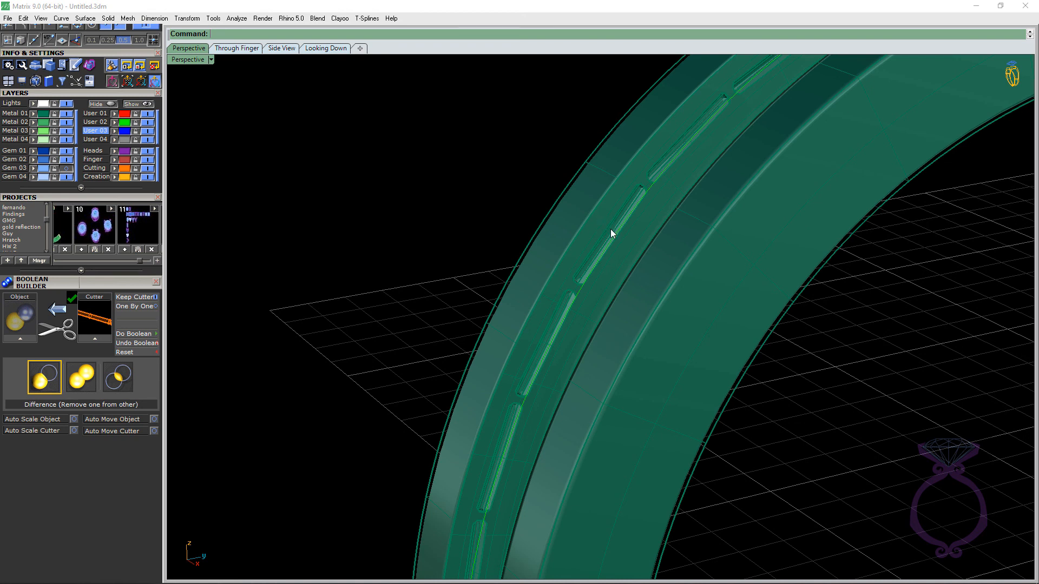
{"action": "mouse_move", "coordinate": [565, 303]}
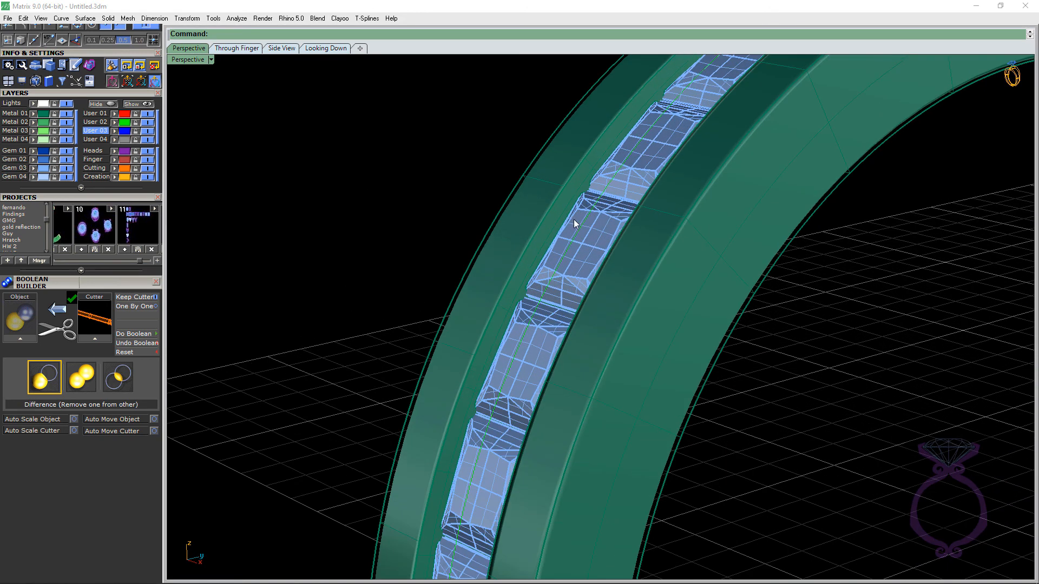
{"action": "mouse_move", "coordinate": [577, 213]}
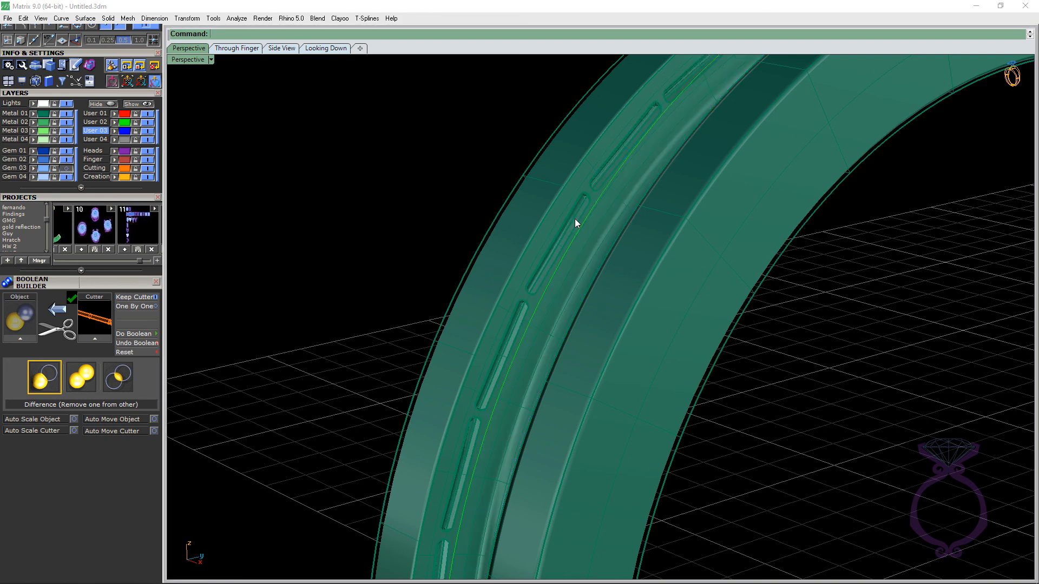
{"action": "mouse_move", "coordinate": [576, 232]}
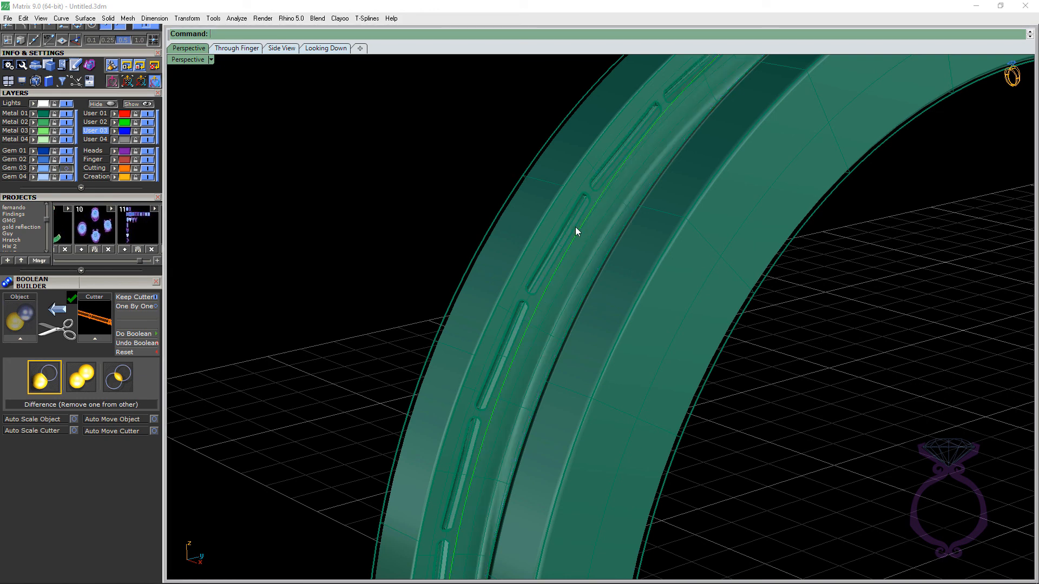